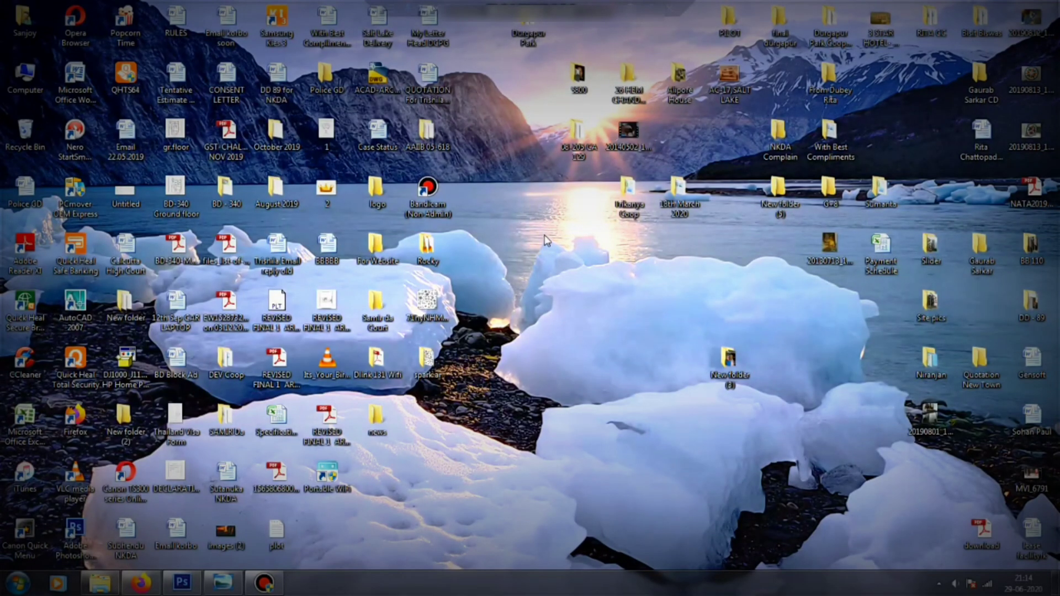
mouse_move(552, 268)
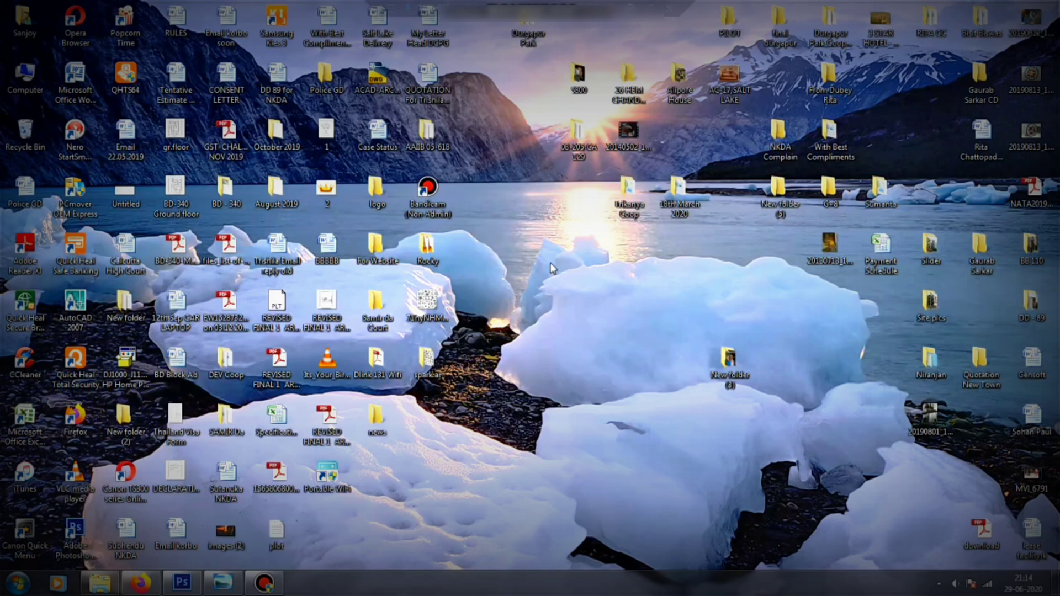
mouse_move(534, 259)
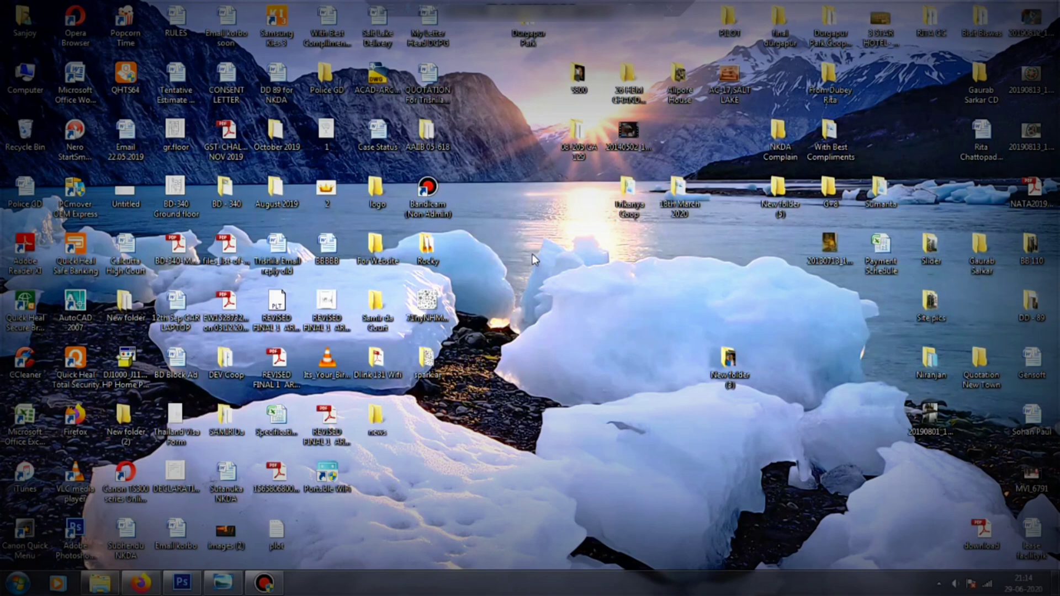
mouse_move(539, 229)
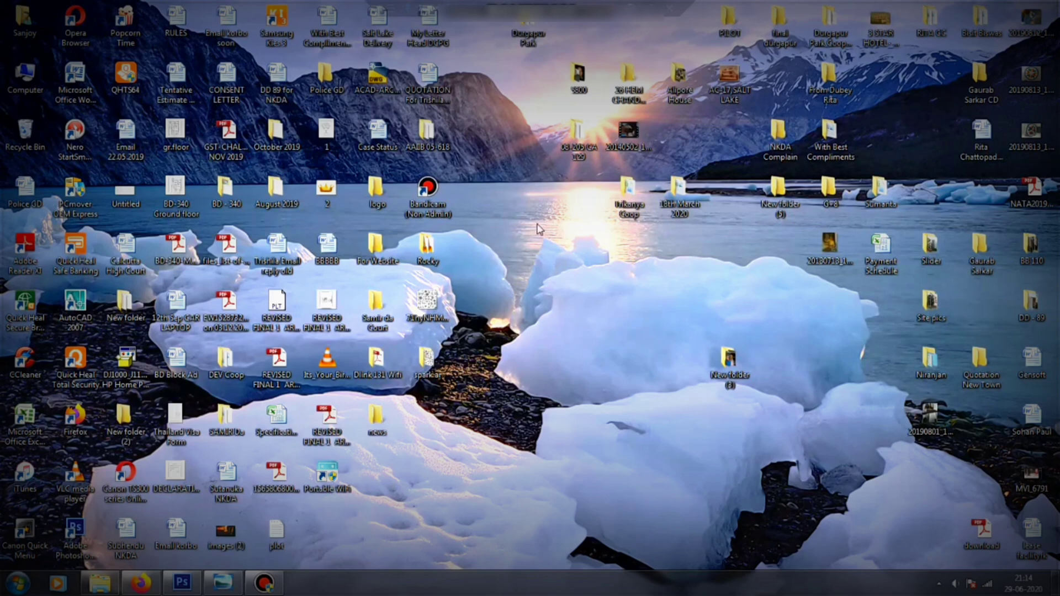
Browse the 'face tattoos design' results and enlarge the 'Free Pictures Of Tribal Designs' black tribal image.
click(144, 580)
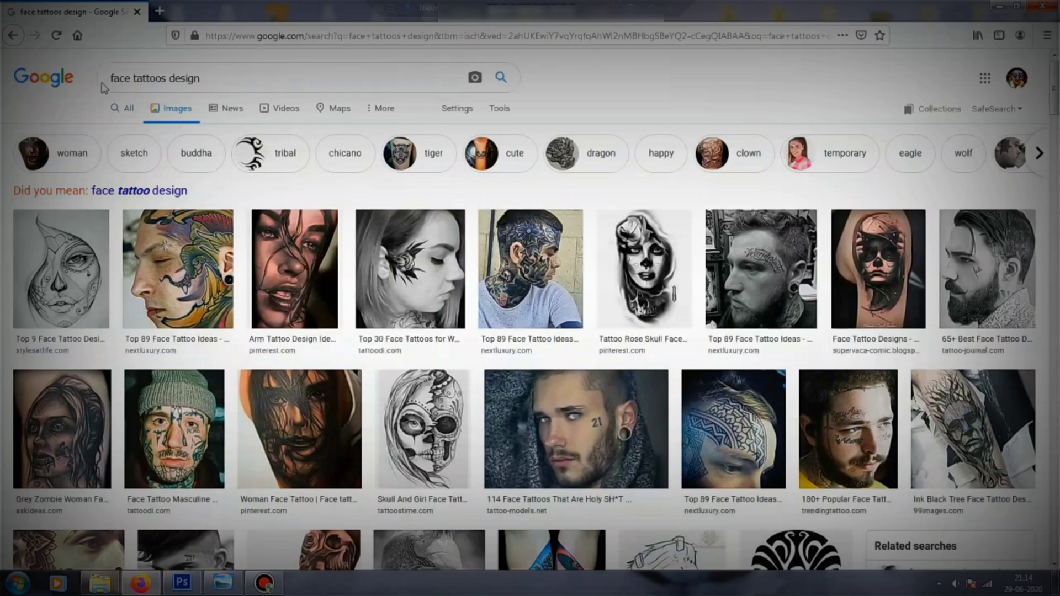
mouse_move(335, 360)
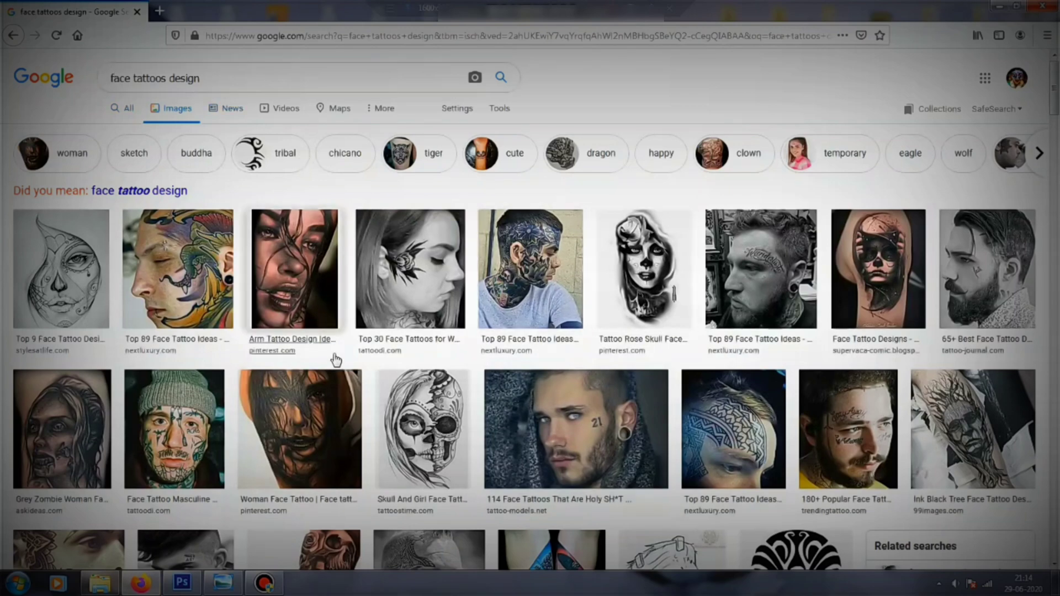
scroll(down, 3)
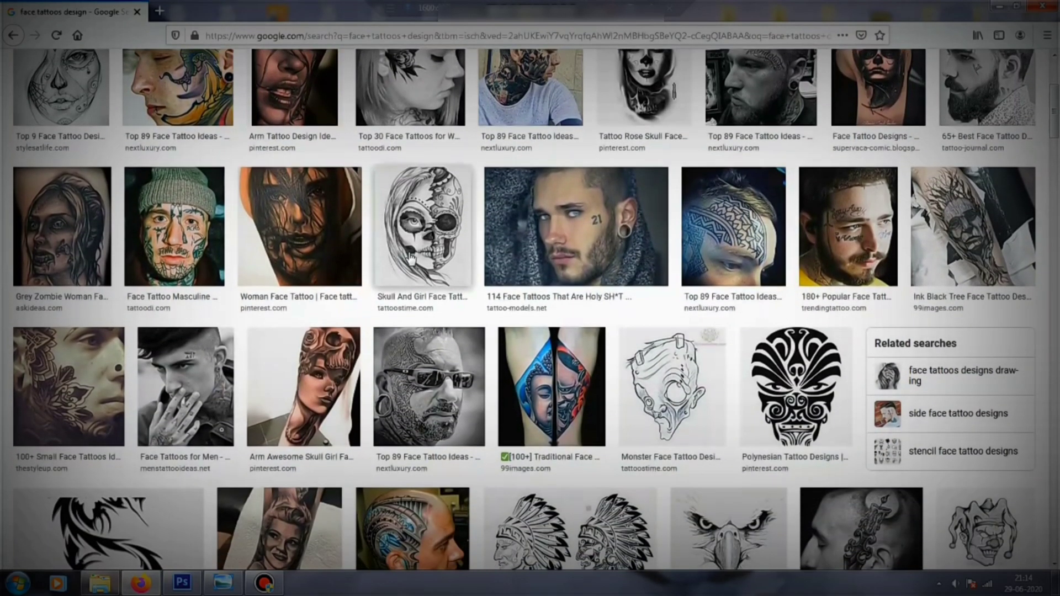
scroll(down, 3)
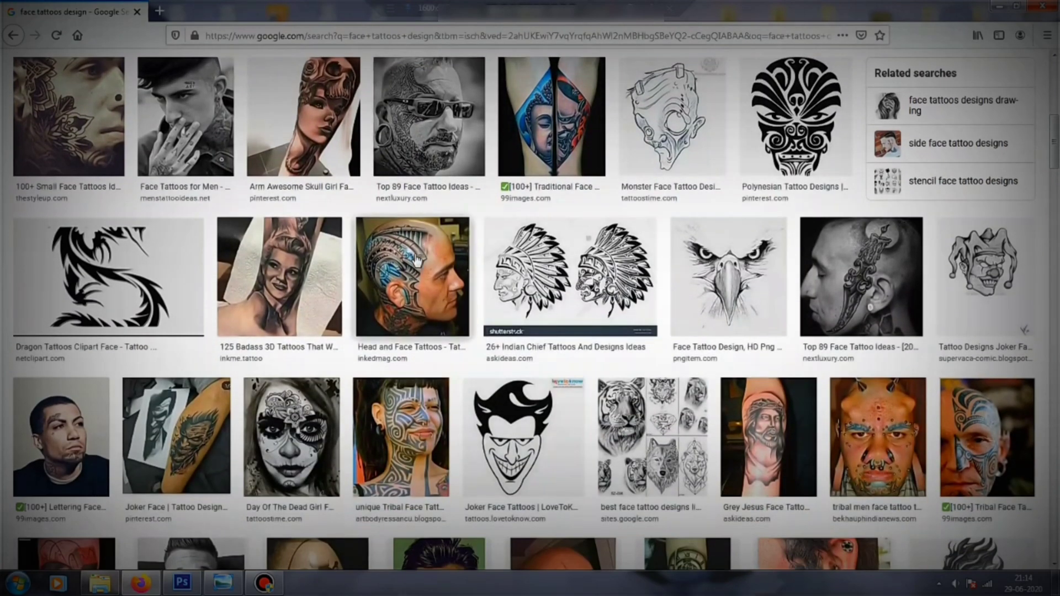
scroll(down, 3)
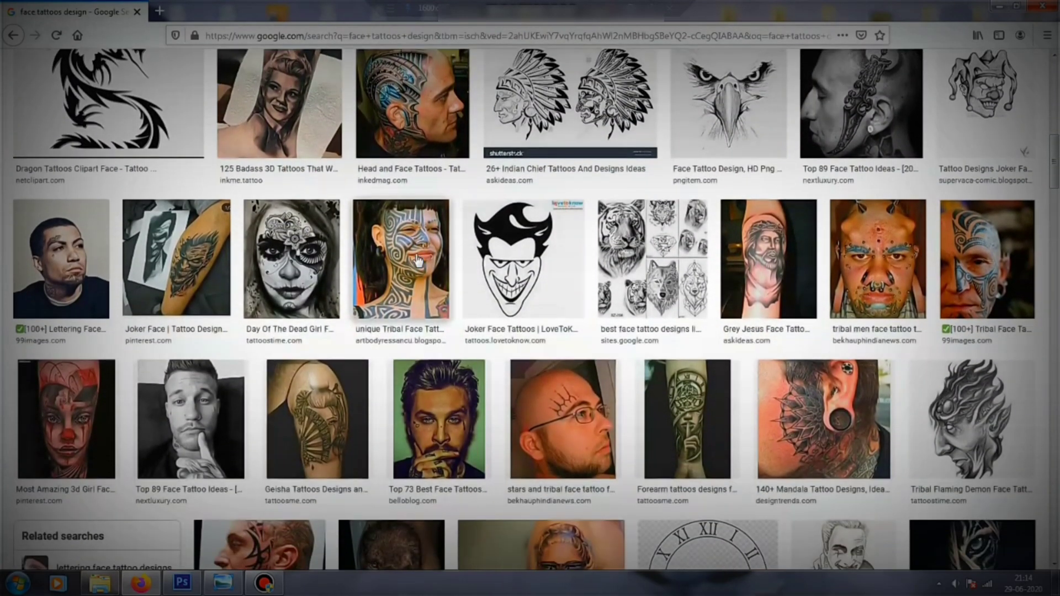
scroll(down, 3)
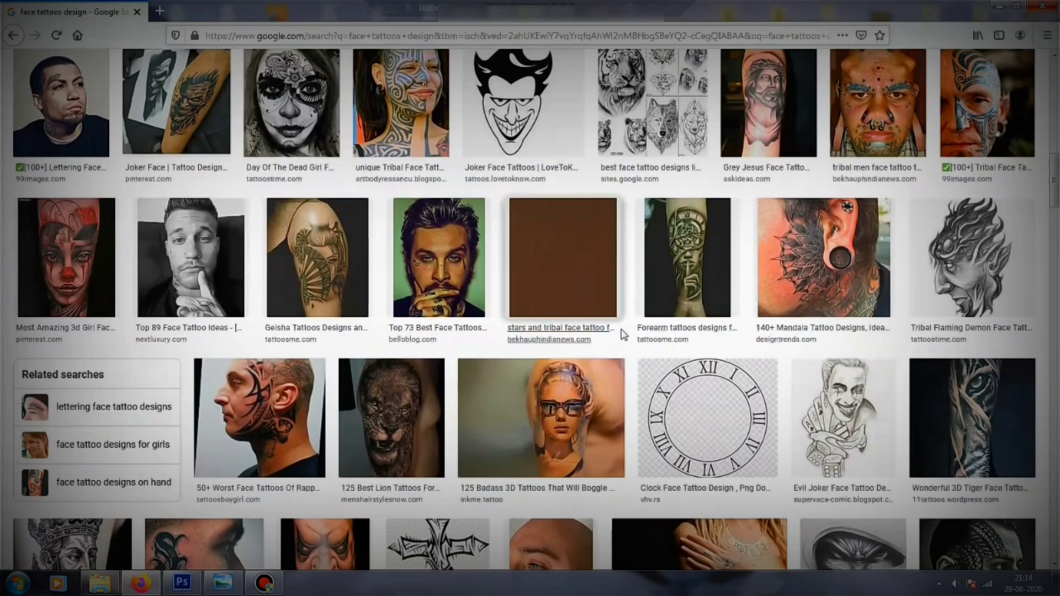
scroll(down, 3)
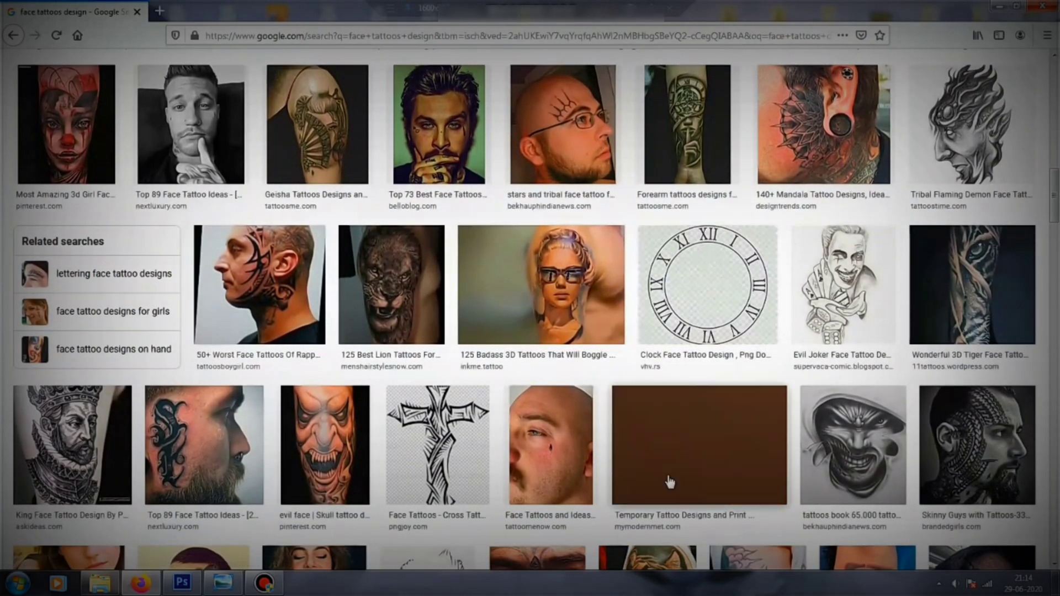
scroll(down, 3)
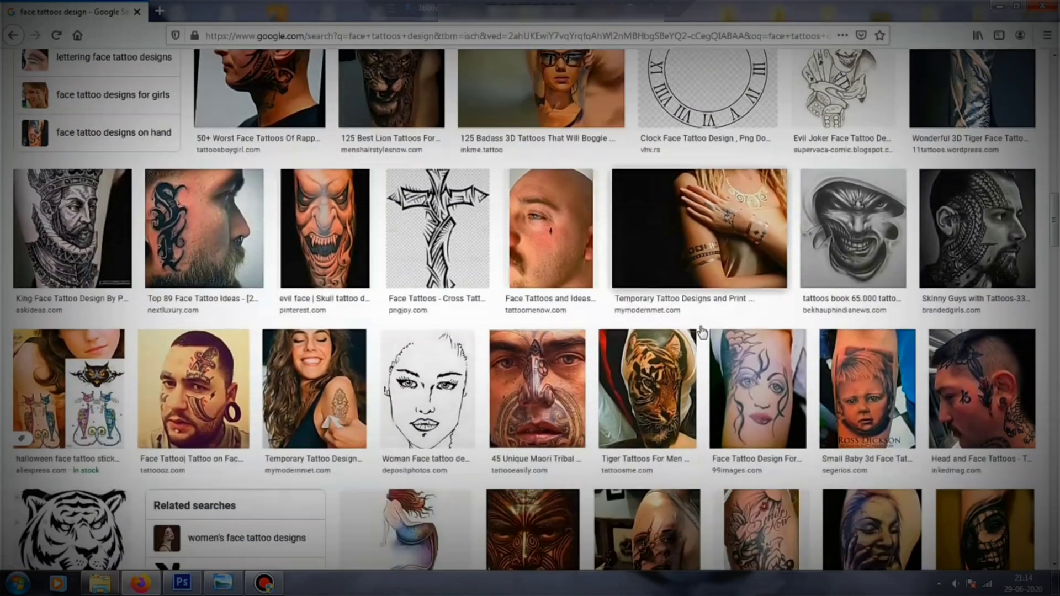
scroll(down, 3)
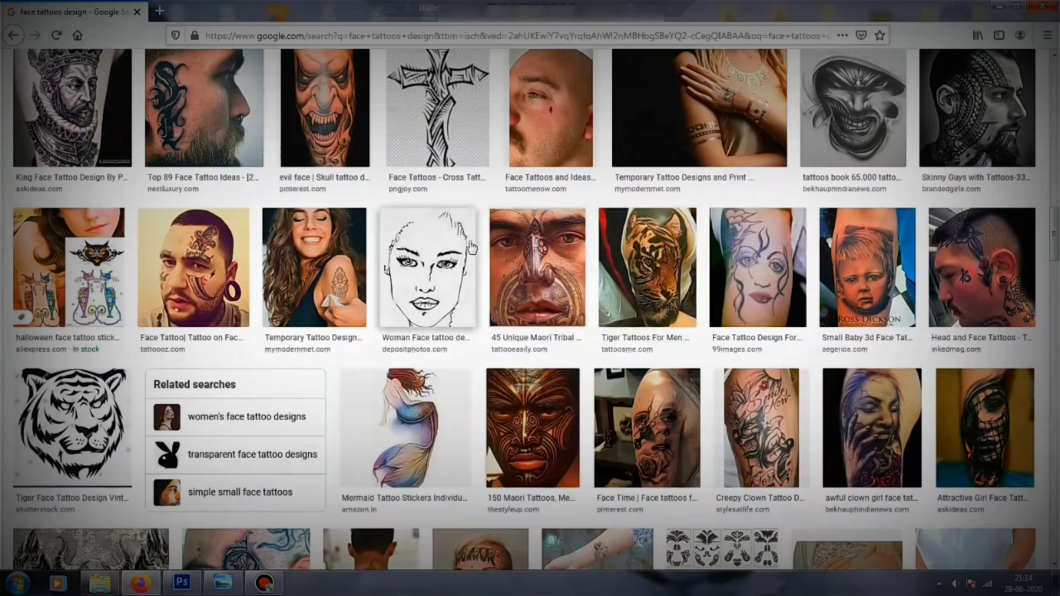
scroll(down, 3)
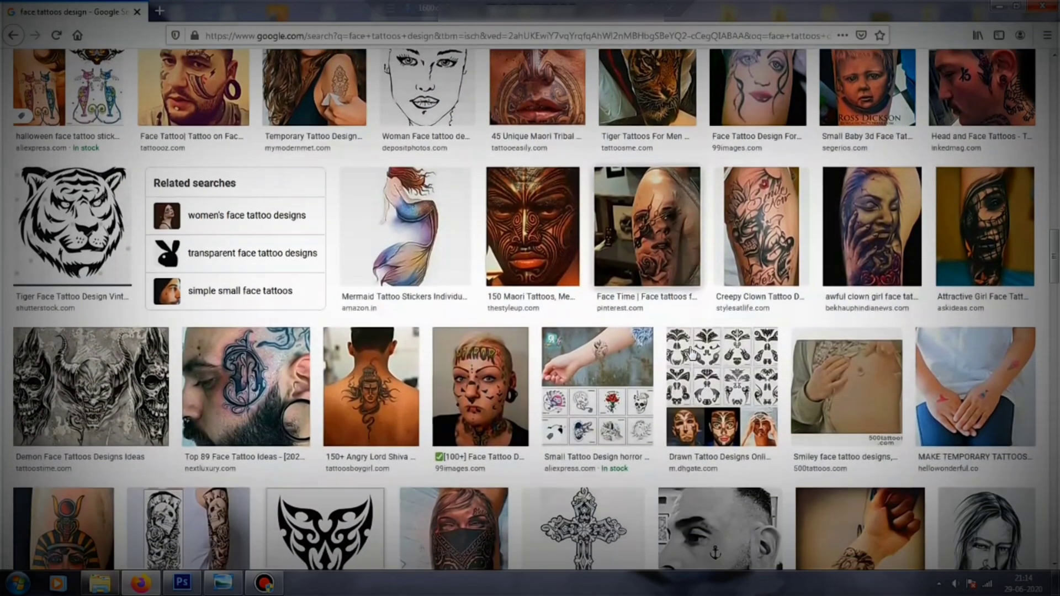
scroll(down, 3)
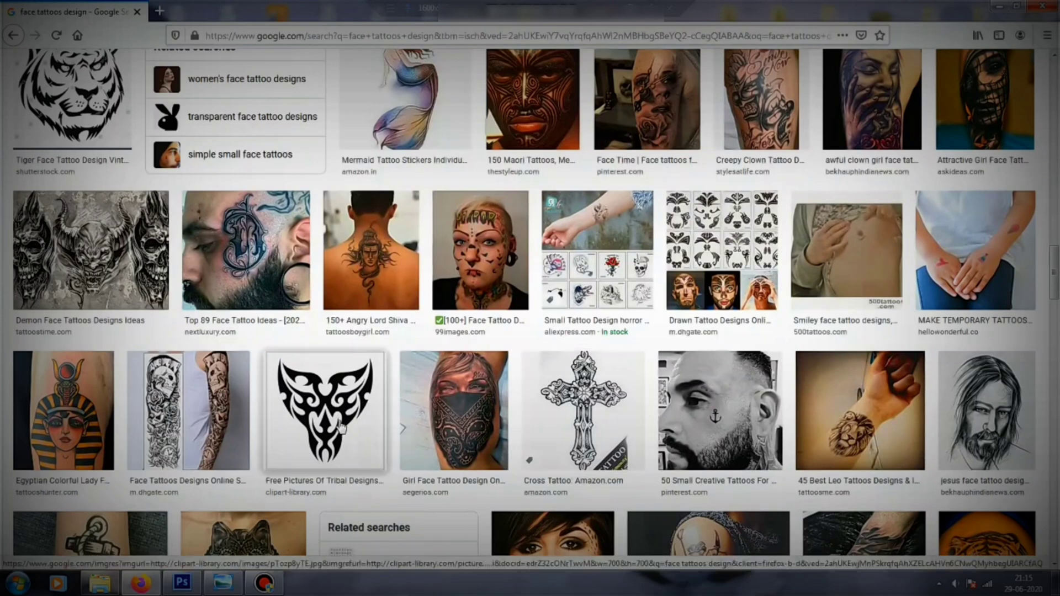
click(326, 412)
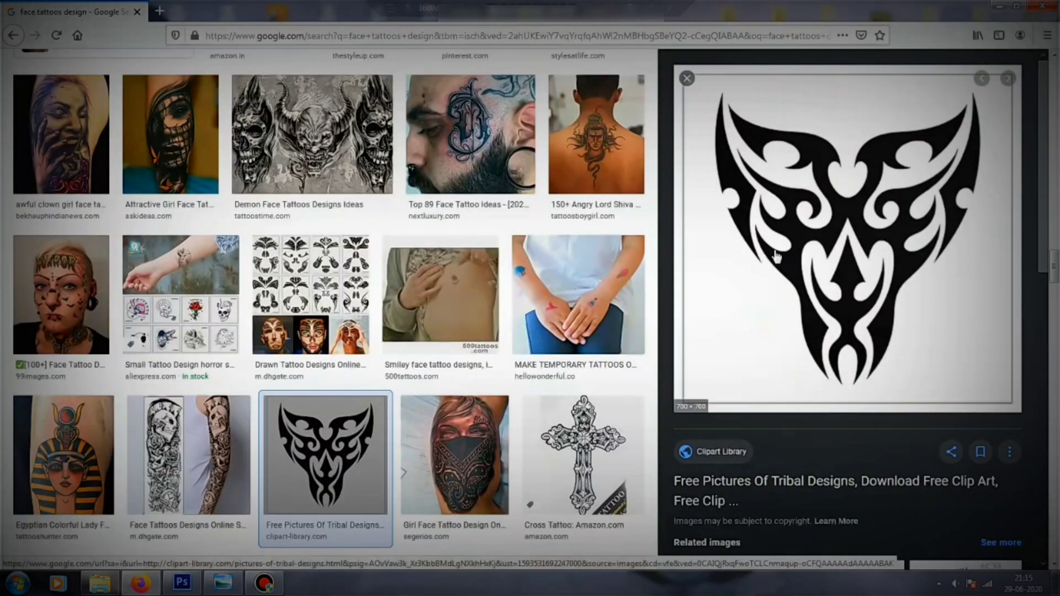
mouse_move(833, 343)
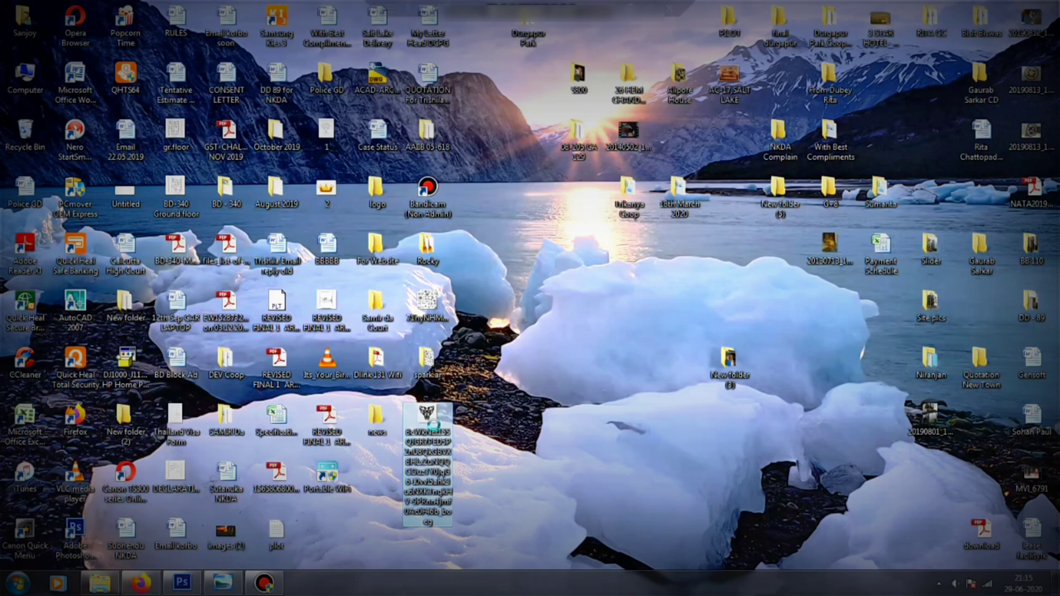
Open the desktop's downloaded tribal image with Adobe Photoshop CS6 from its context menu.
right_click(426, 416)
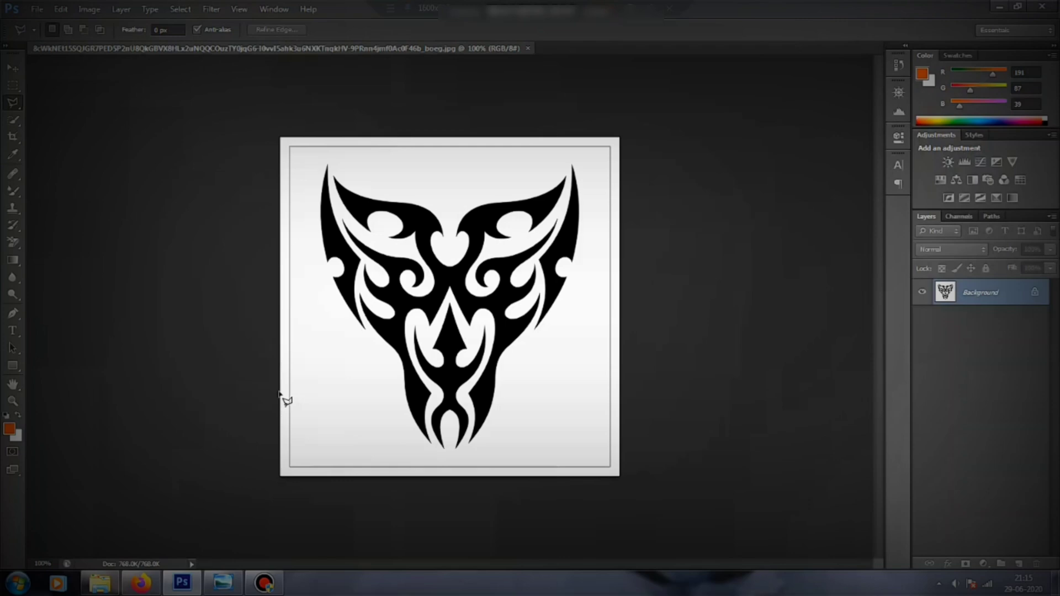
mouse_move(537, 331)
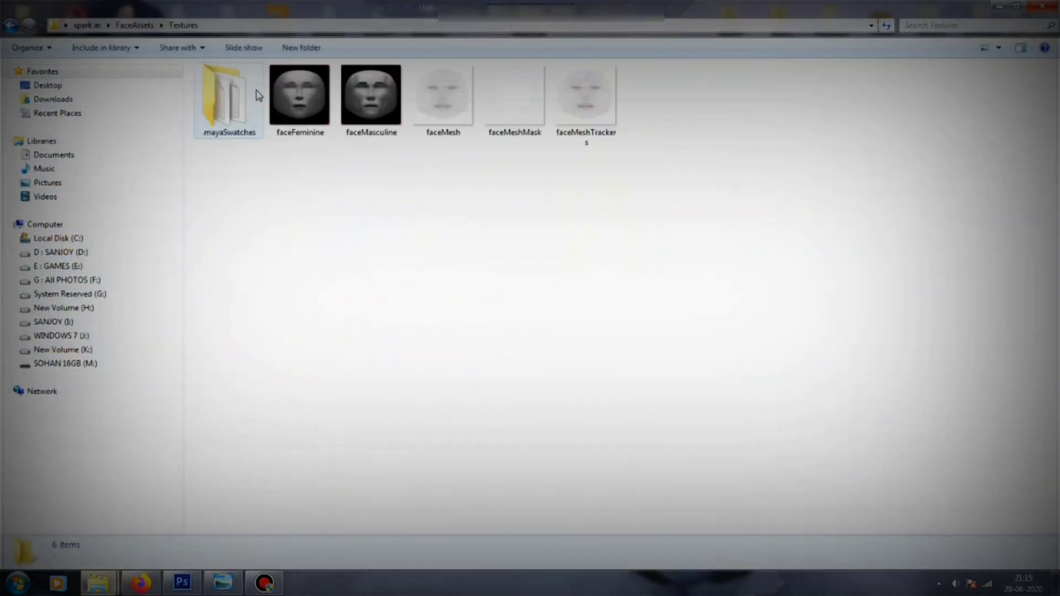
Open the faceMasculine texture from FaceAssets > Textures in Adobe Photoshop CS6.
click(371, 96)
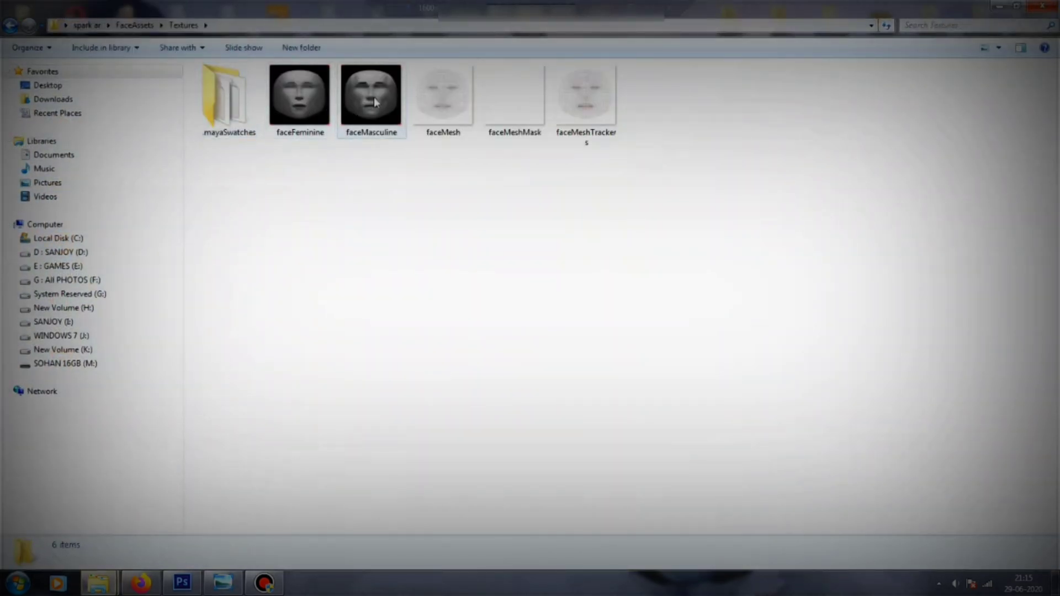
click(372, 100)
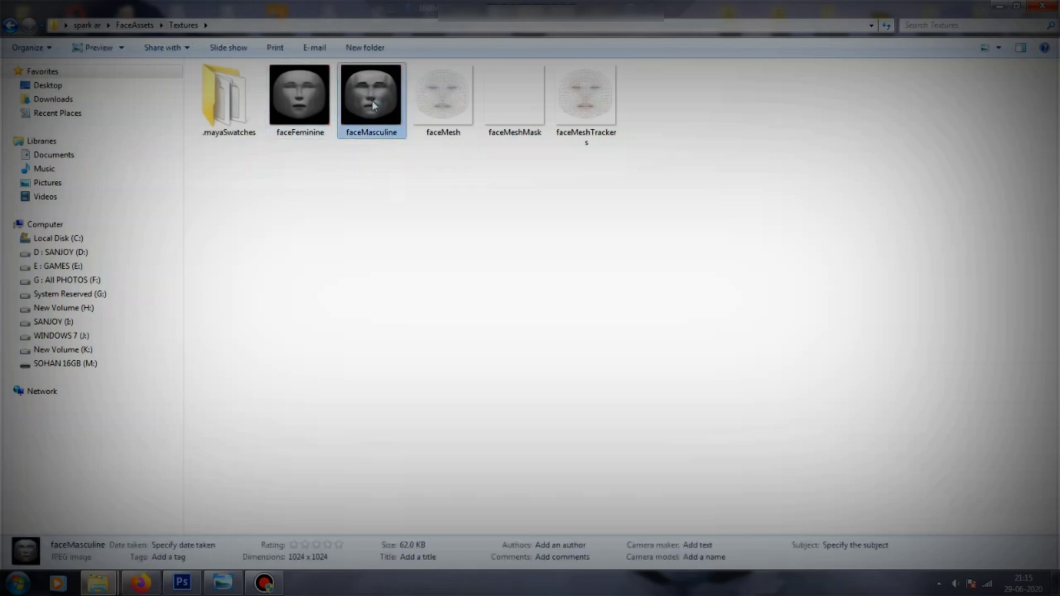
right_click(374, 102)
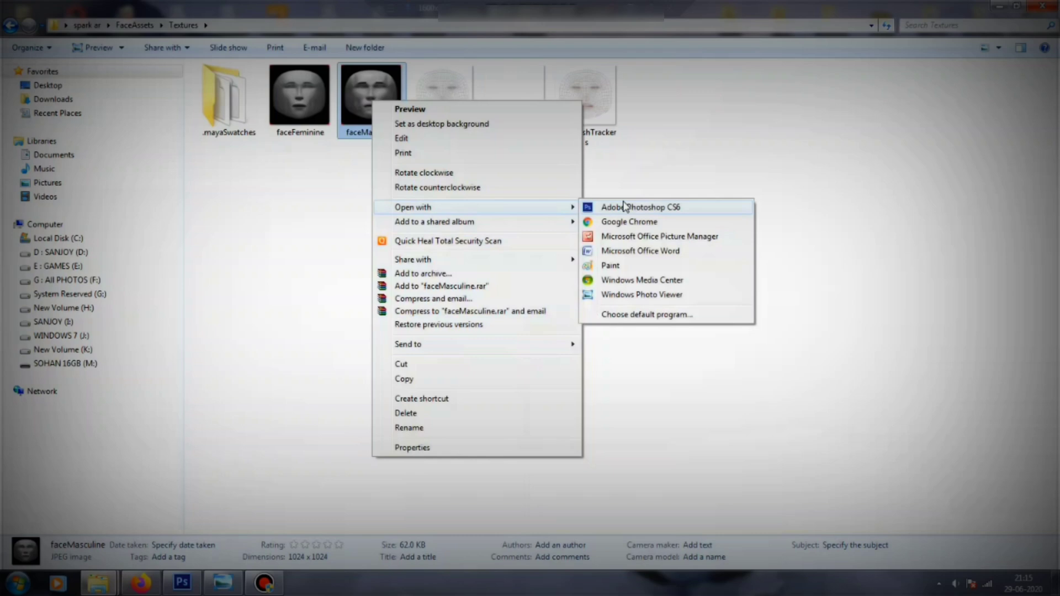
click(643, 207)
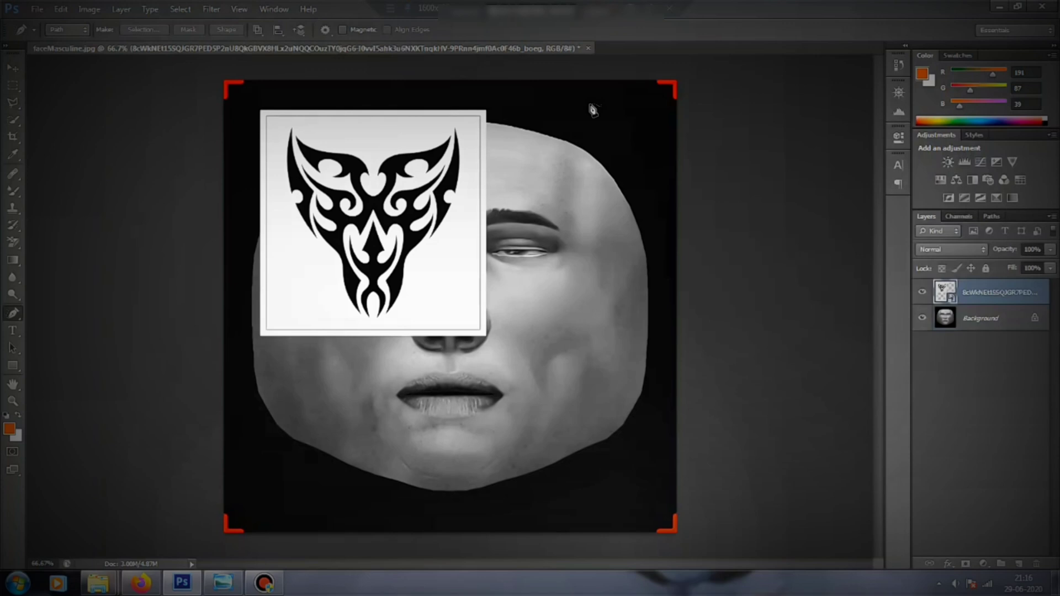
Convert the face texture's locked Background into Layer 0 and select the black tribal shapes.
click(992, 318)
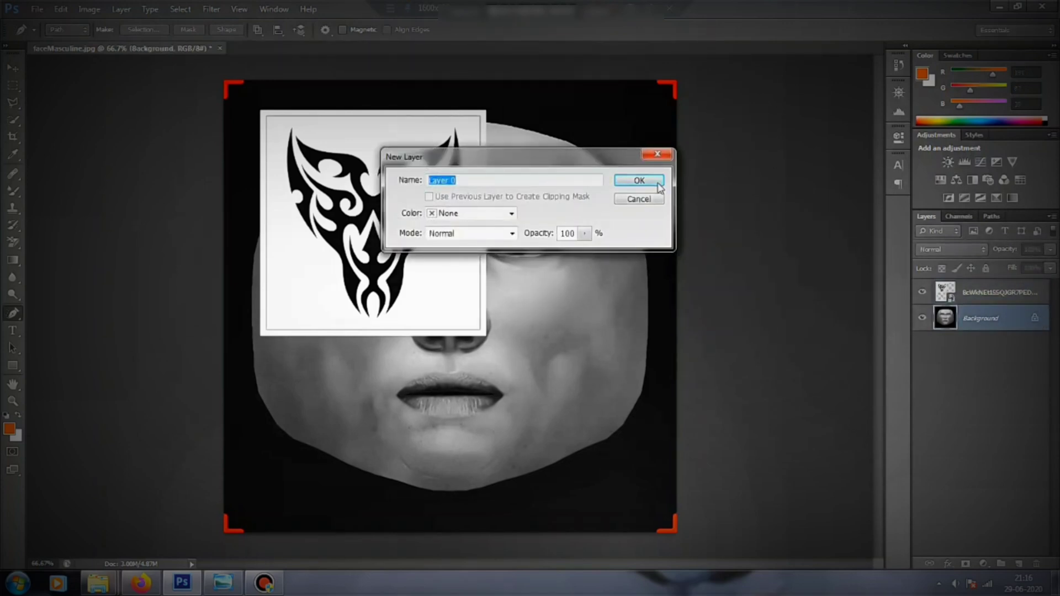
click(639, 180)
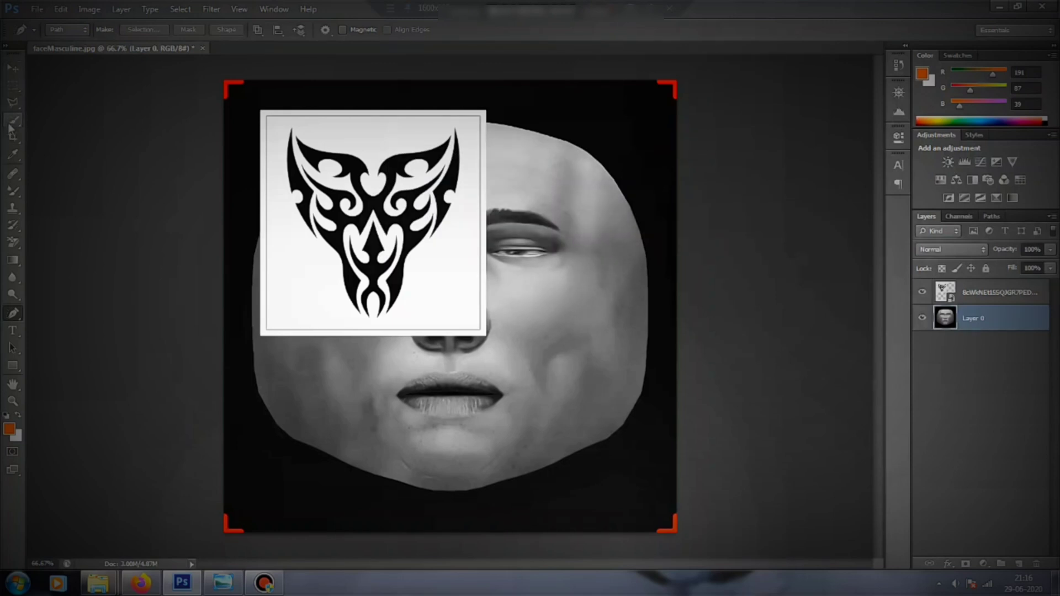
click(14, 120)
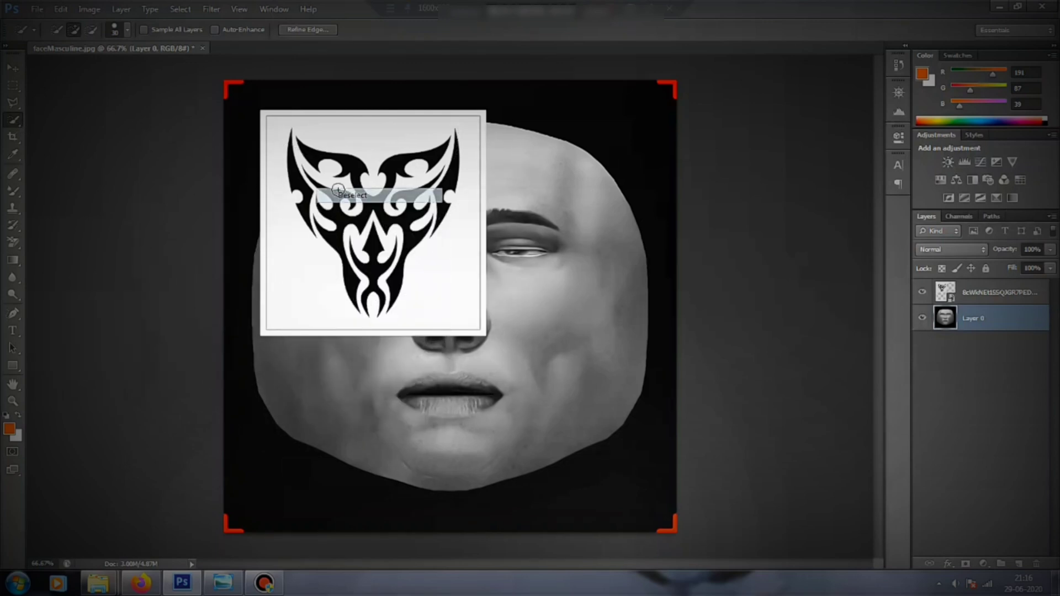
click(12, 130)
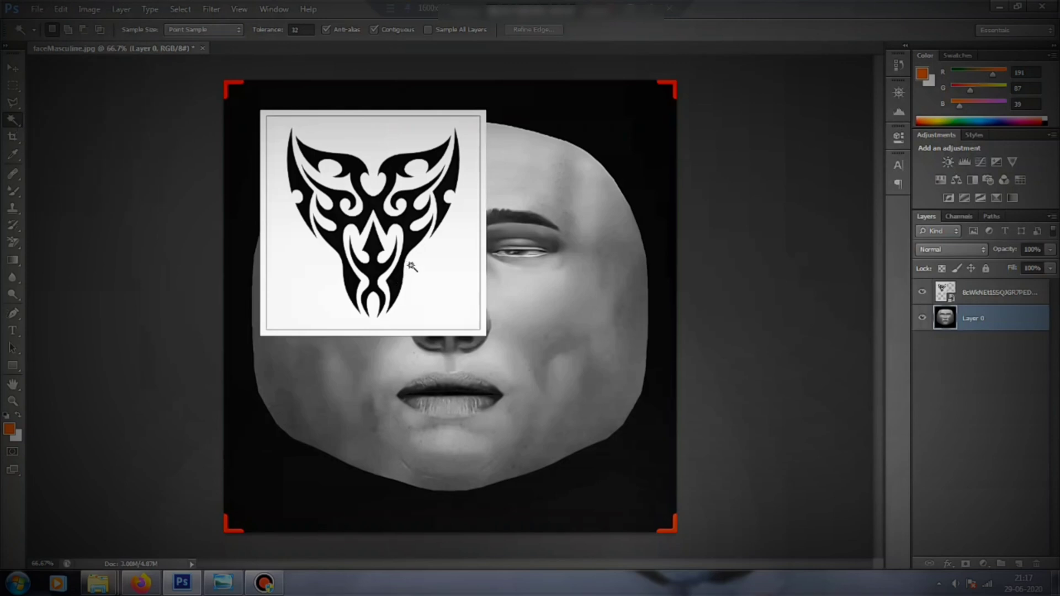
Magic-wand the black tattoo shapes on the tattoo layer and copy them to a new Layer 1.
click(999, 291)
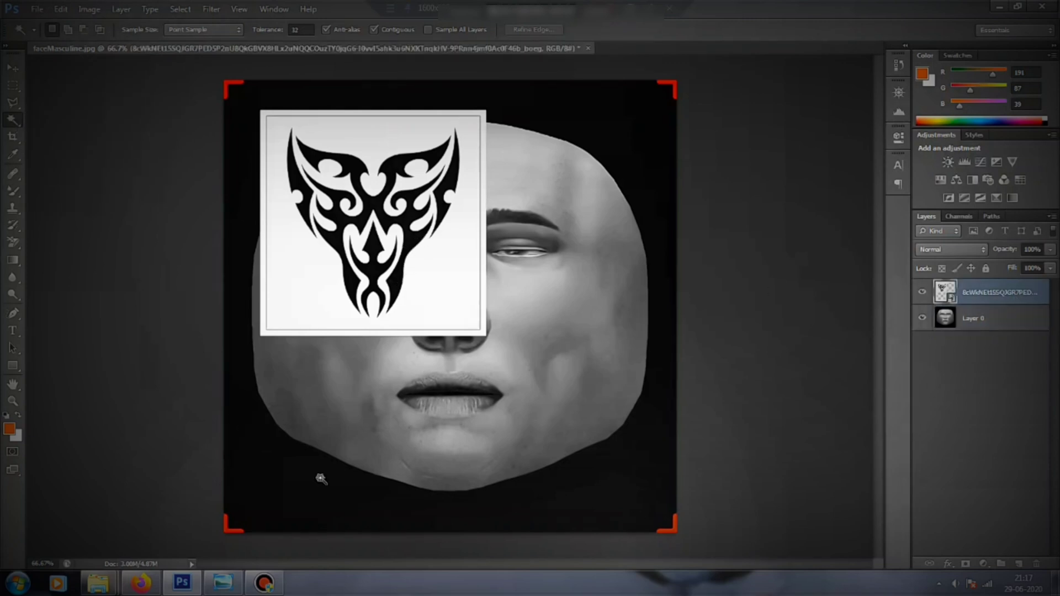
mouse_move(427, 238)
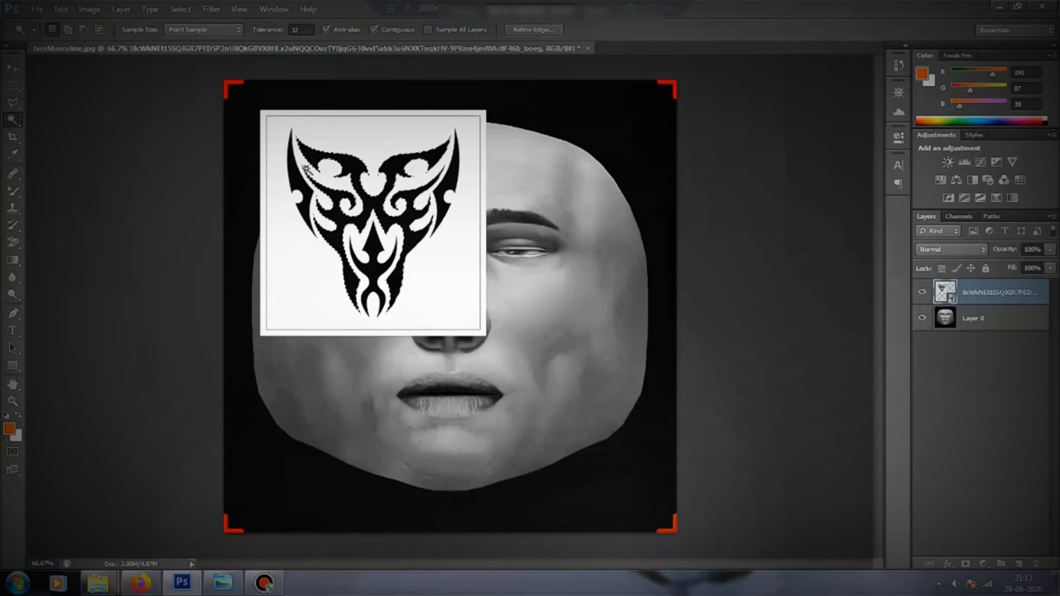
click(351, 168)
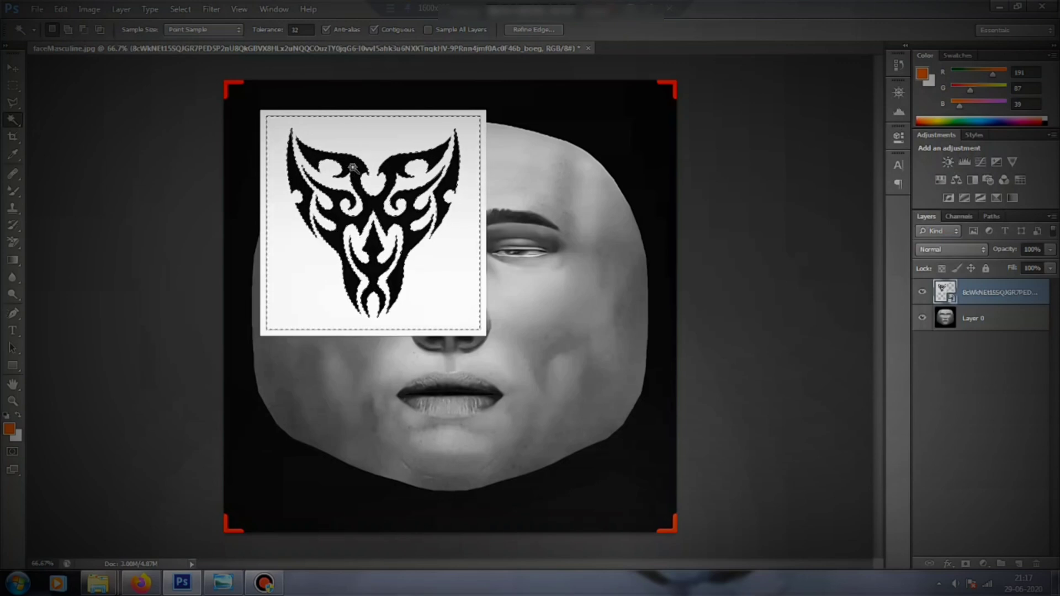
right_click(355, 169)
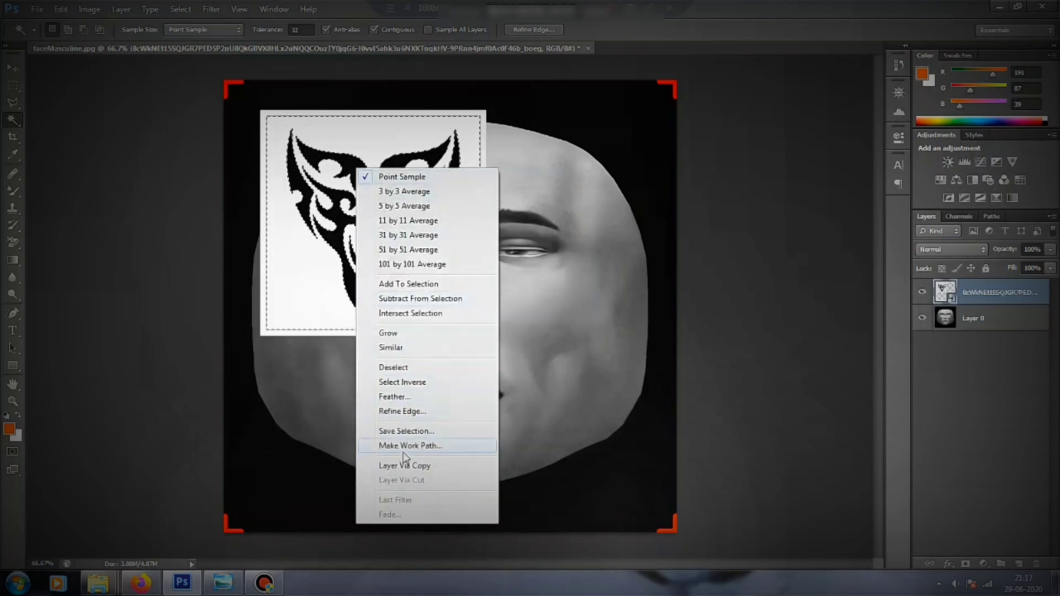
click(405, 465)
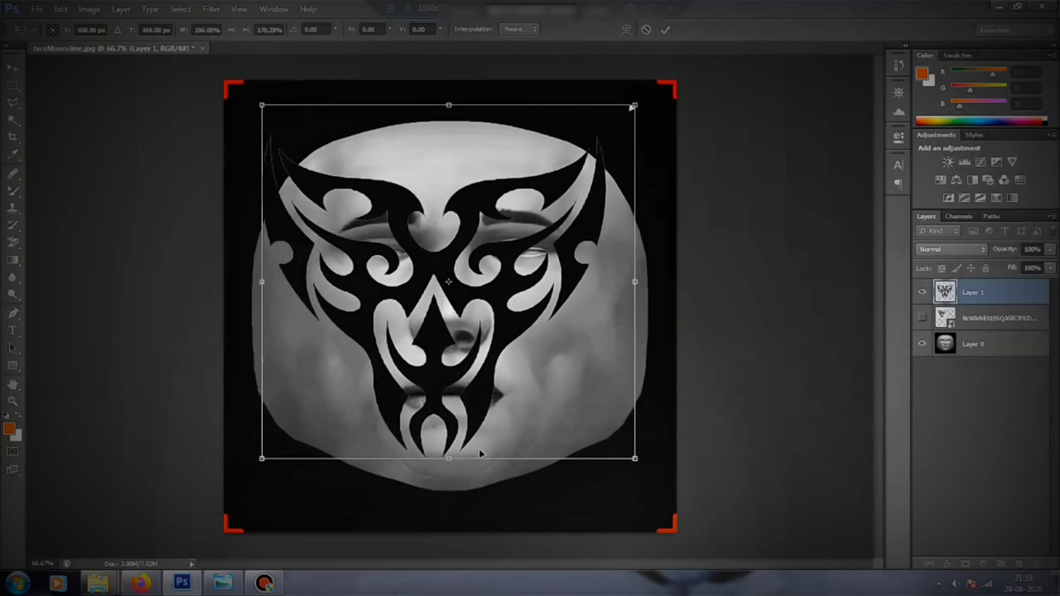
Free-transform the tattoo to span the face texture from forehead edges to chin and commit it.
drag(448, 458, 449, 488)
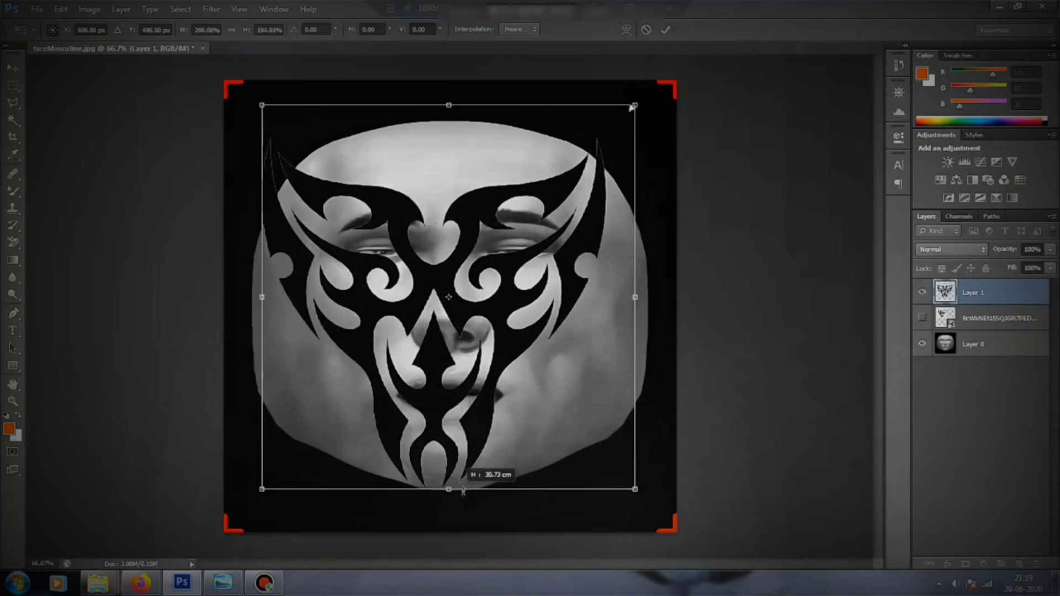
drag(634, 297, 672, 297)
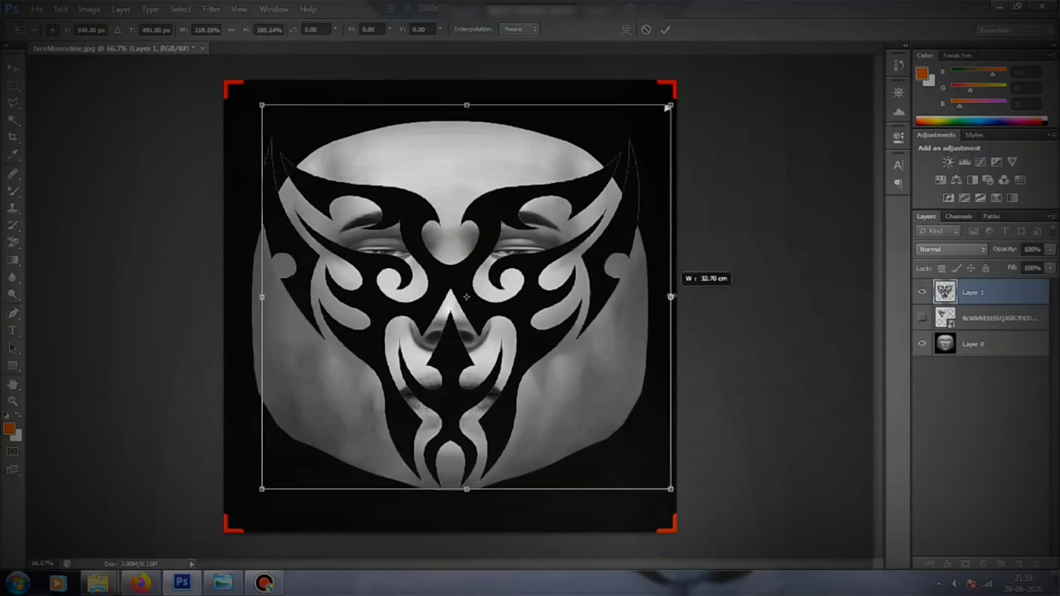
drag(670, 297, 676, 298)
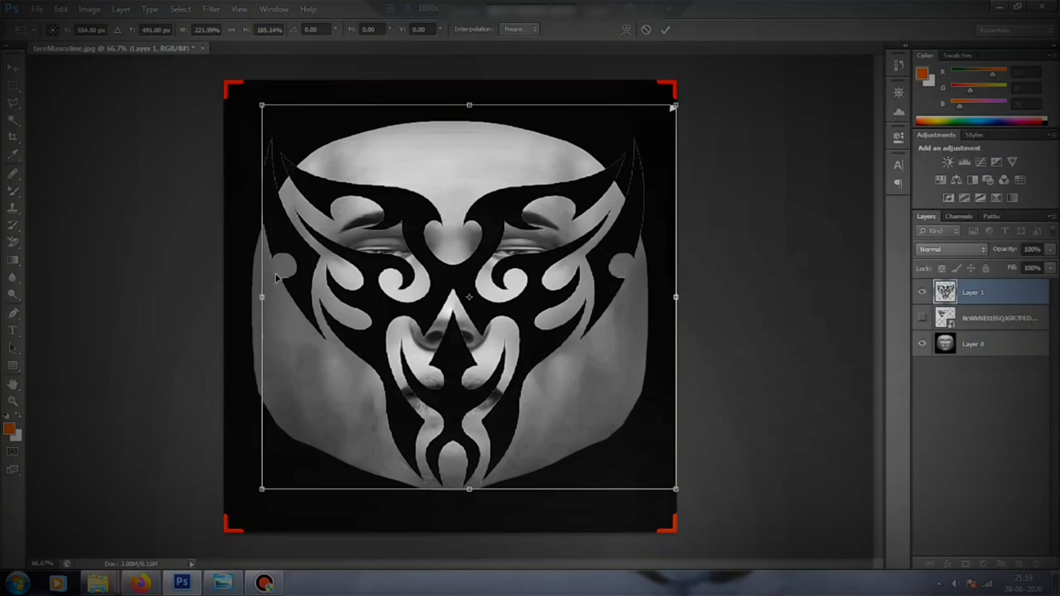
drag(262, 297, 245, 298)
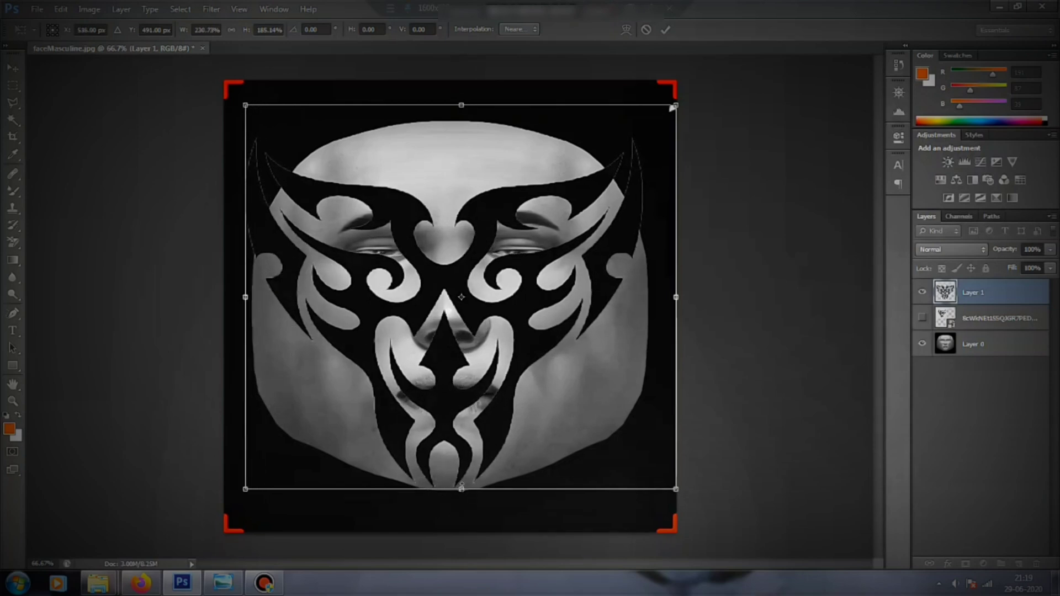
drag(461, 489, 468, 506)
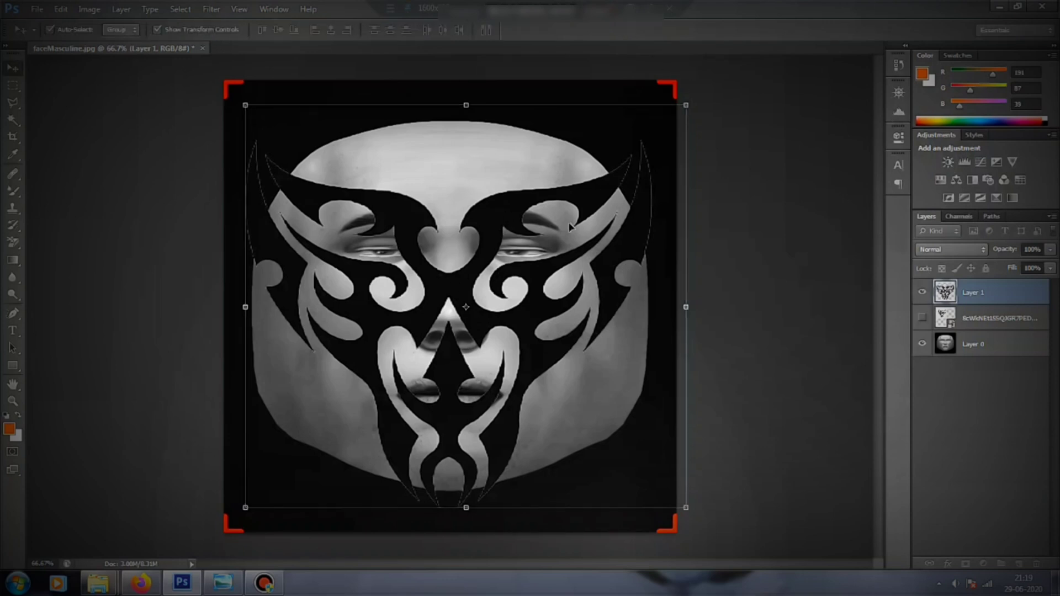
click(983, 344)
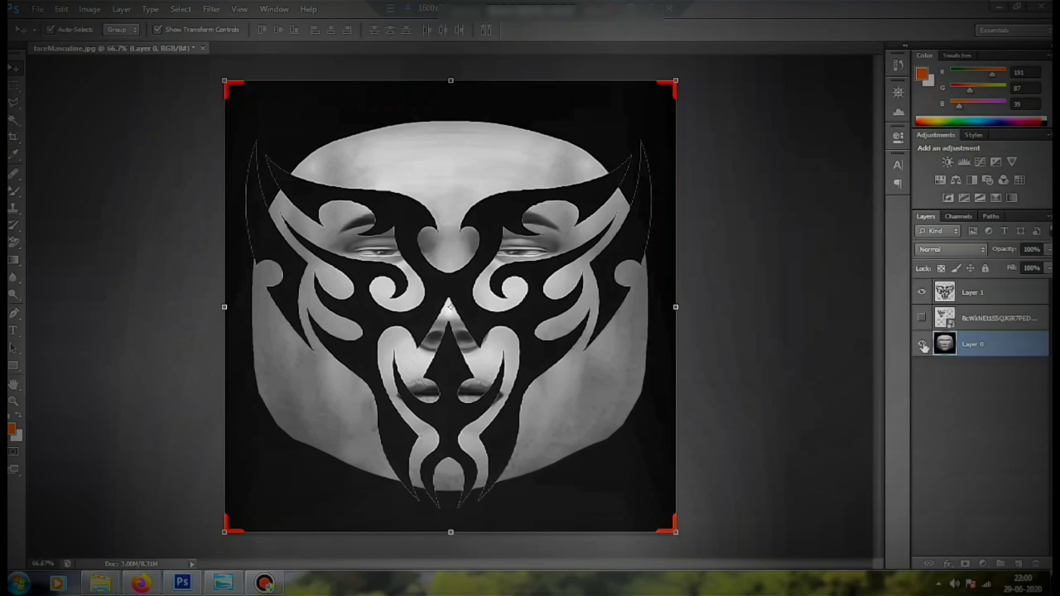
Hide Layer 0 and save the tattoo alone as PNG 'face mask' in the Textures folder.
click(921, 344)
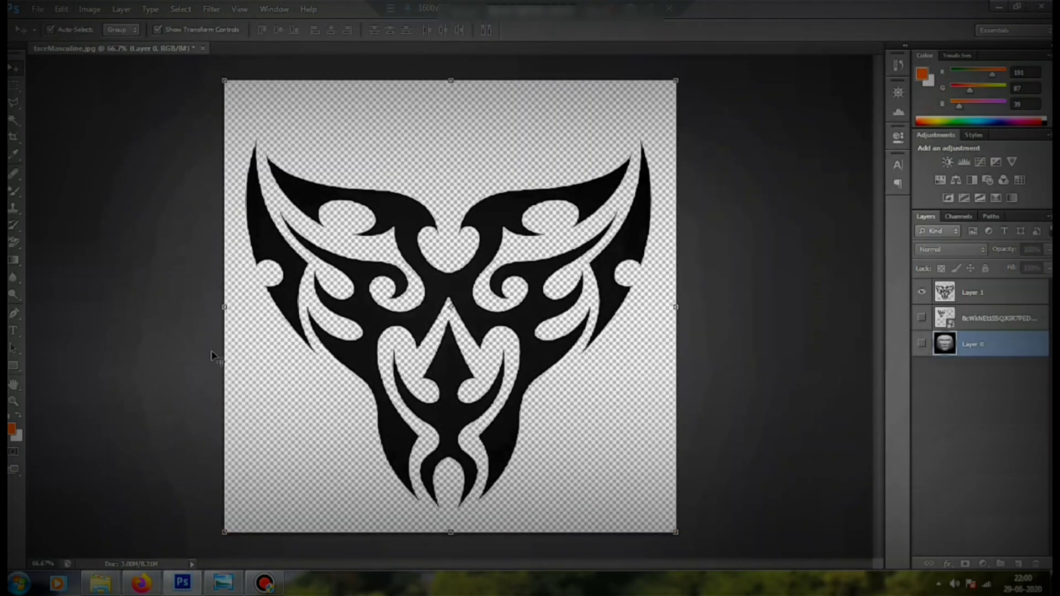
mouse_move(81, 69)
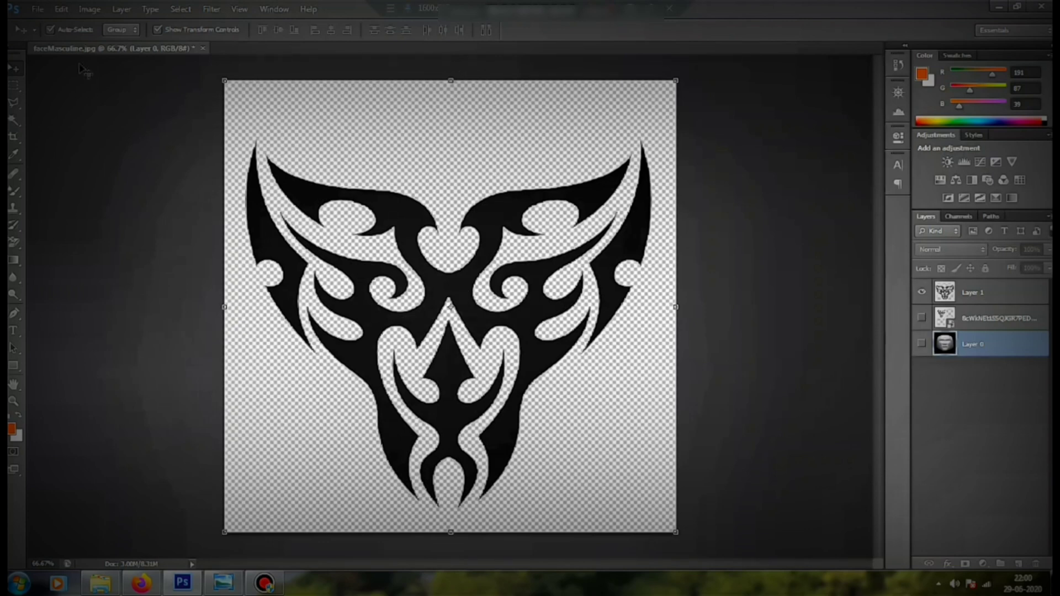
click(41, 10)
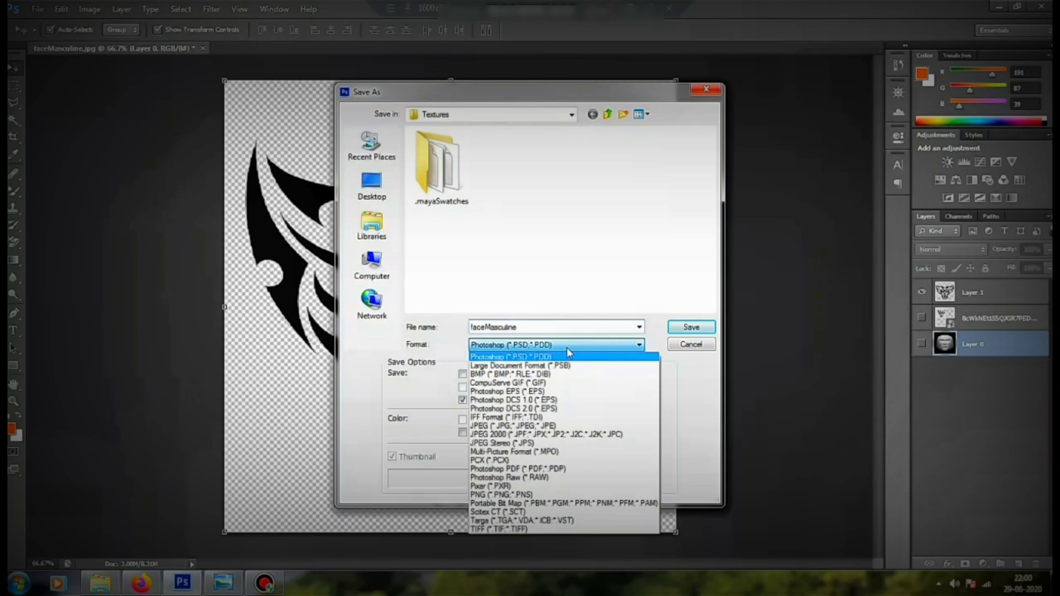
mouse_move(525, 478)
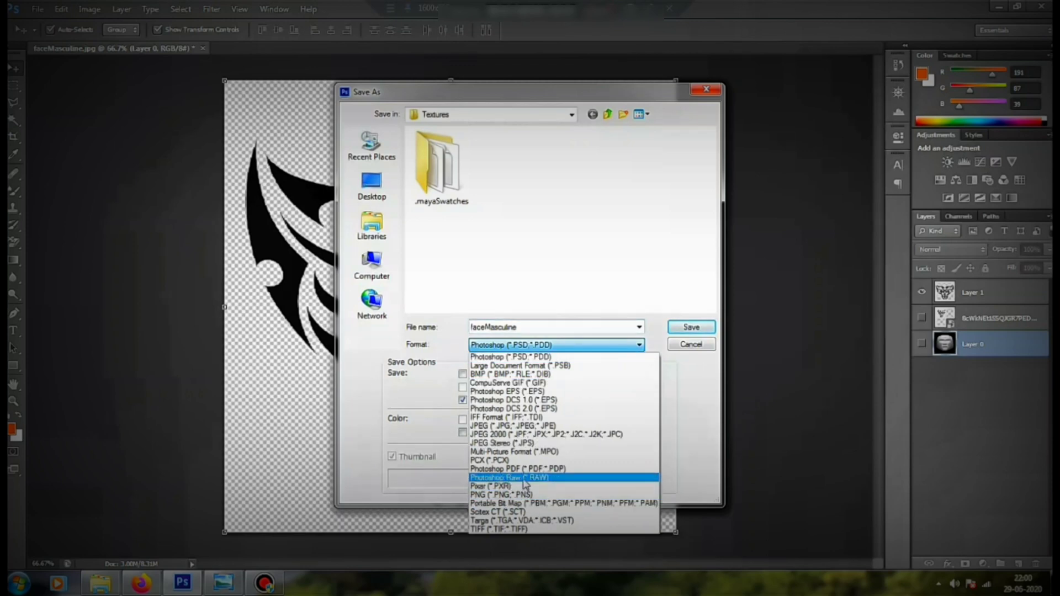
click(490, 494)
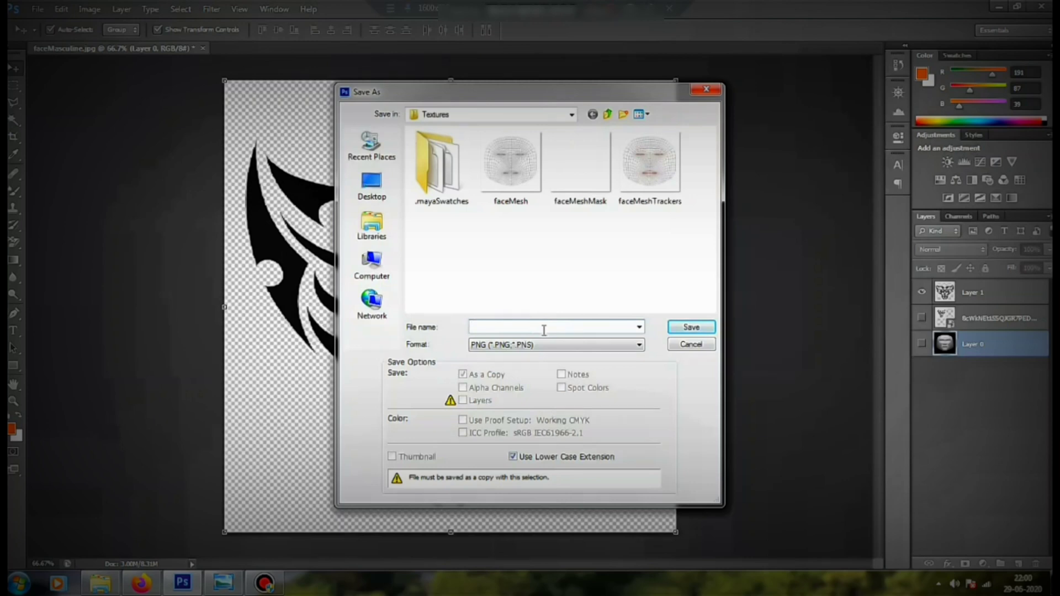
text(face mask 1)
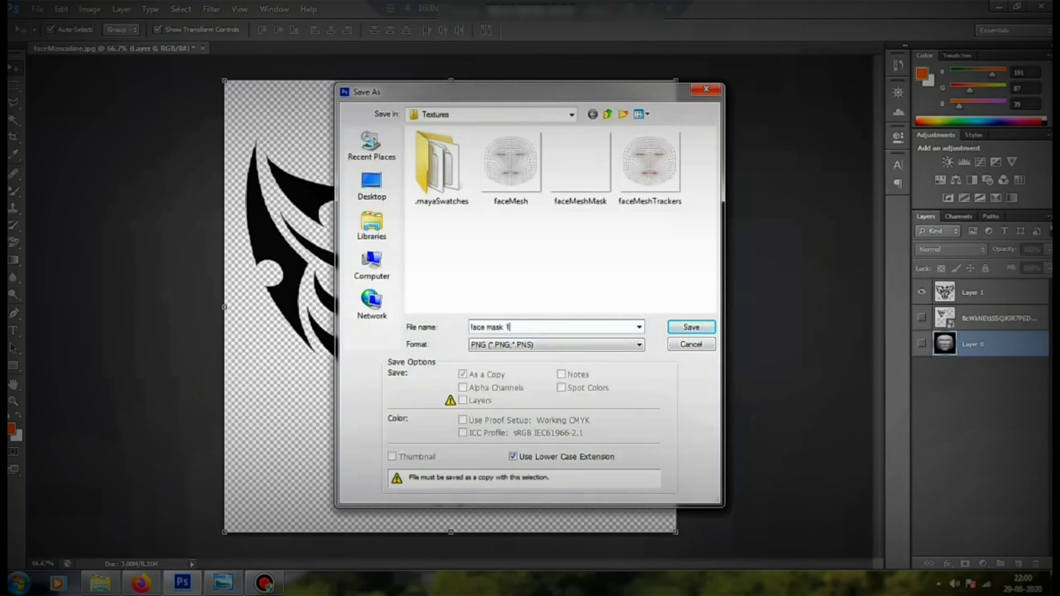
click(692, 327)
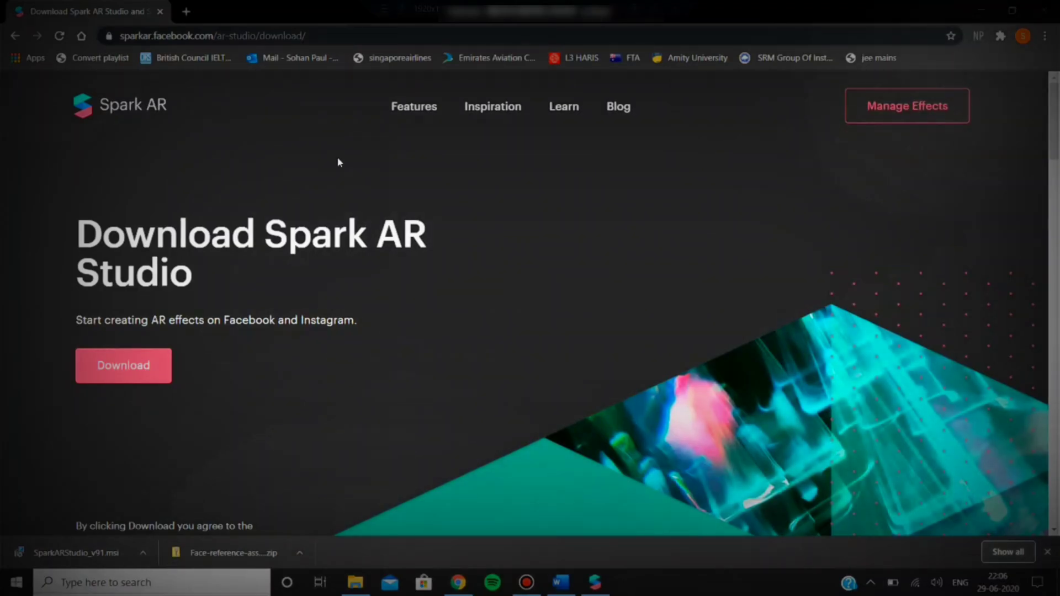
mouse_move(246, 390)
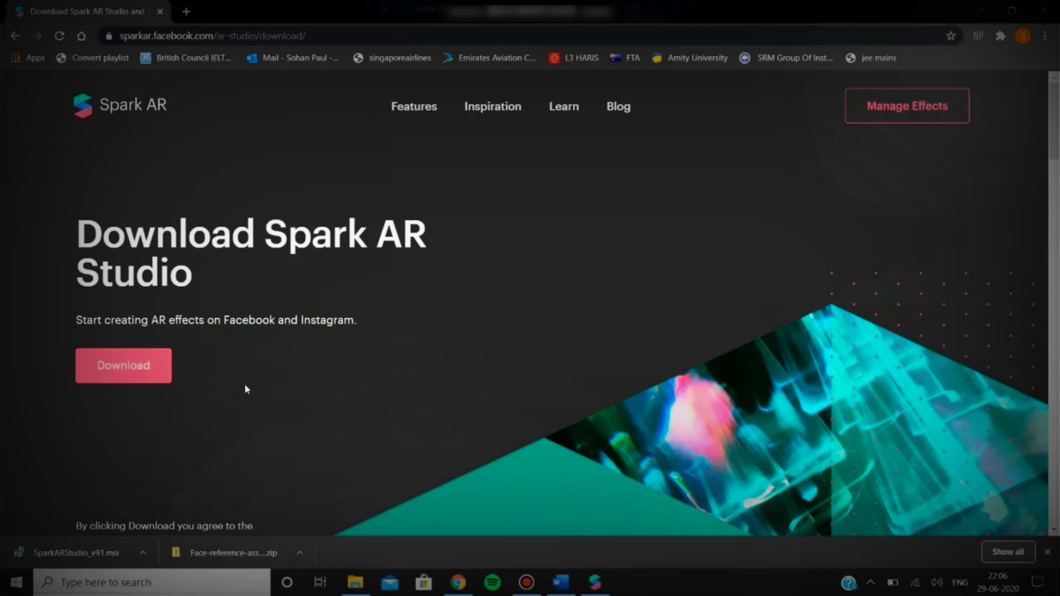
mouse_move(601, 142)
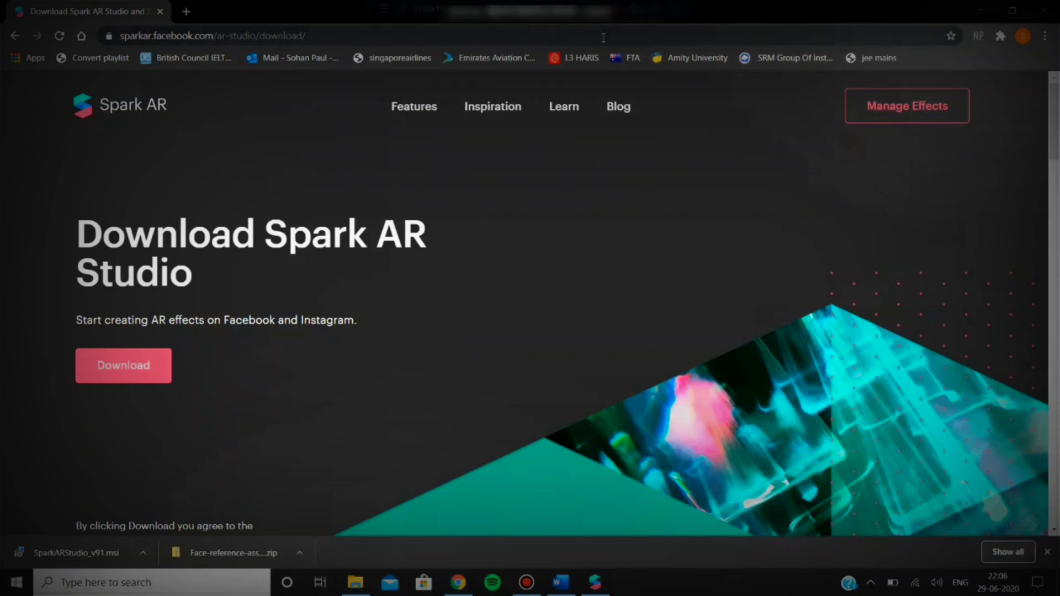
mouse_move(600, 541)
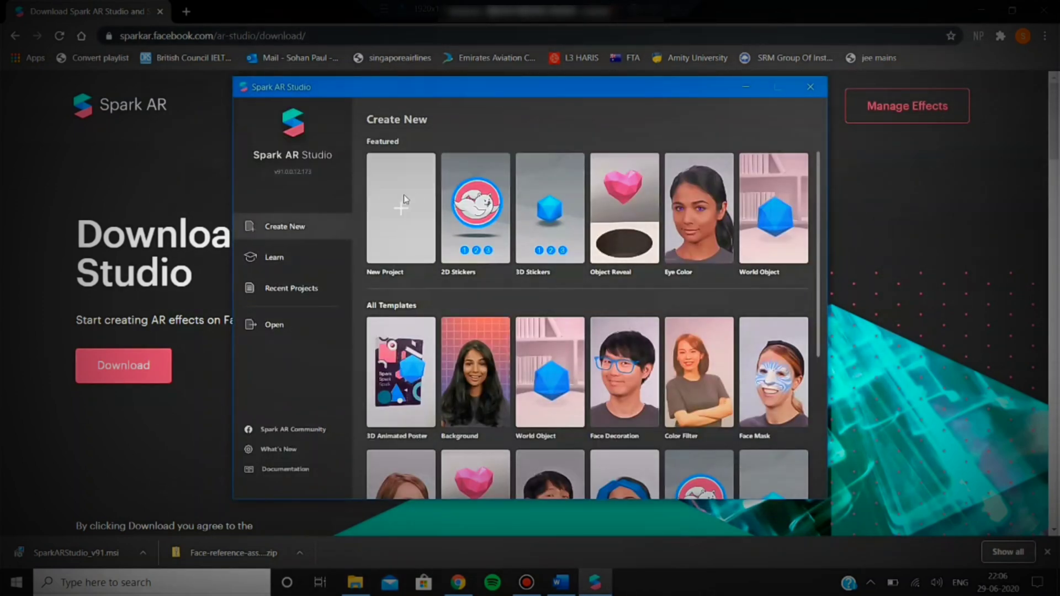
Create a new blank Spark AR Studio project from the Create New screen.
scroll(down, 3)
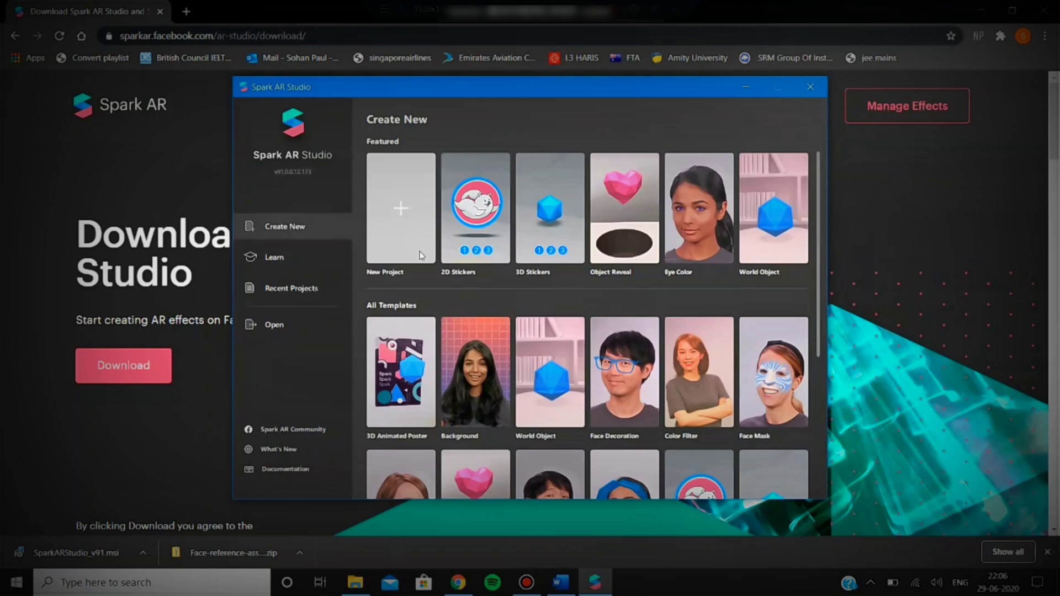
click(400, 208)
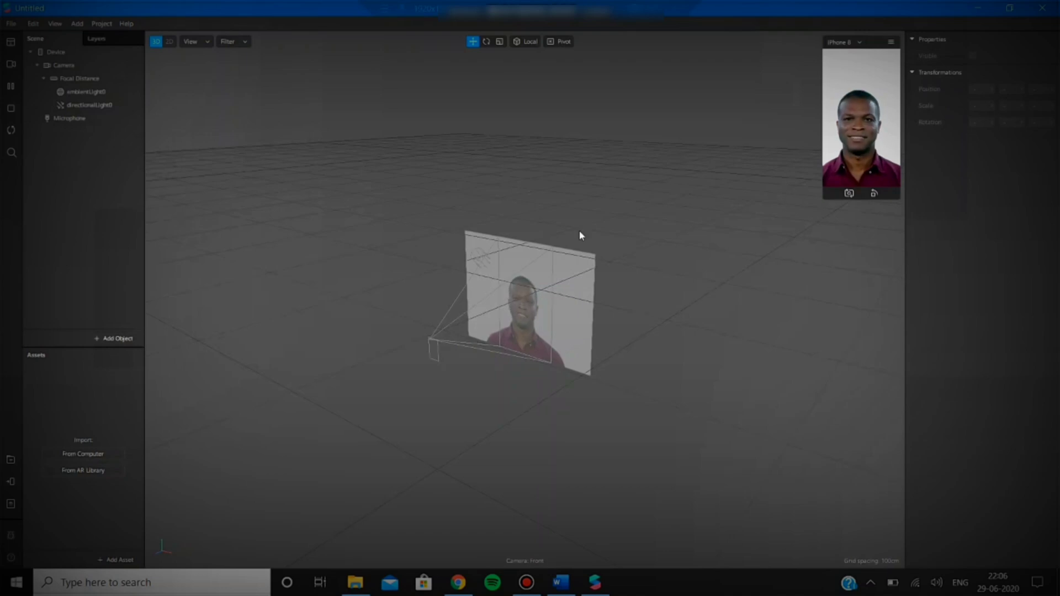
Cycle the Camera's Real-Time Simulation through several test faces, ending on the man with glasses.
click(79, 78)
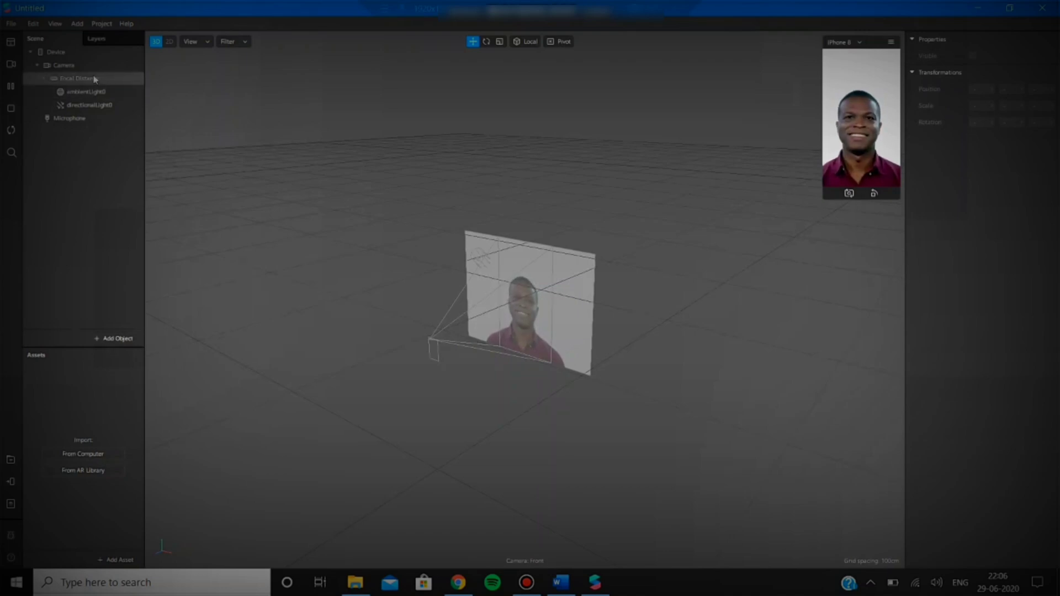
click(58, 65)
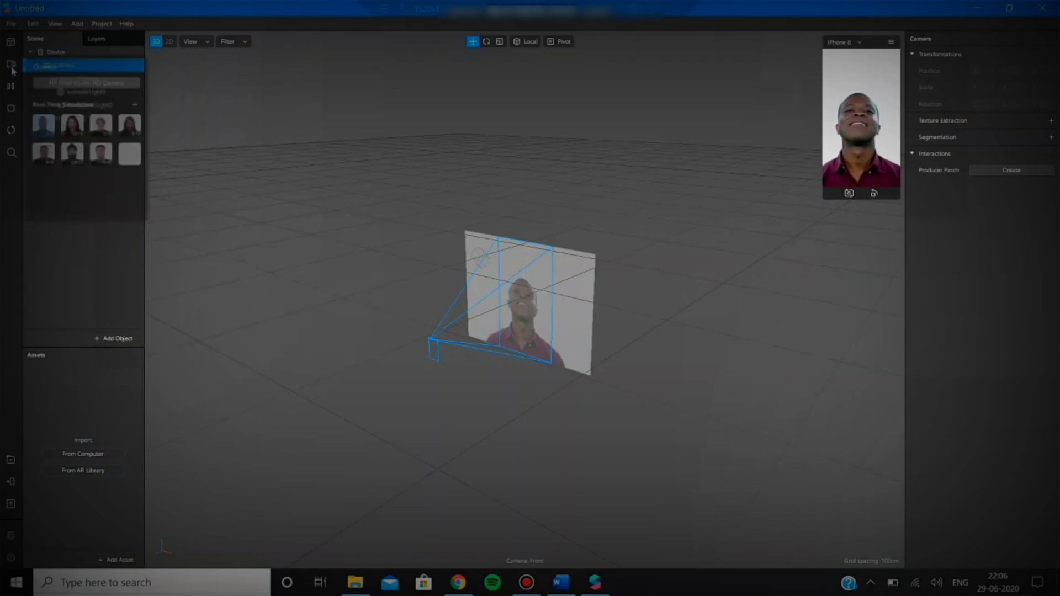
click(72, 125)
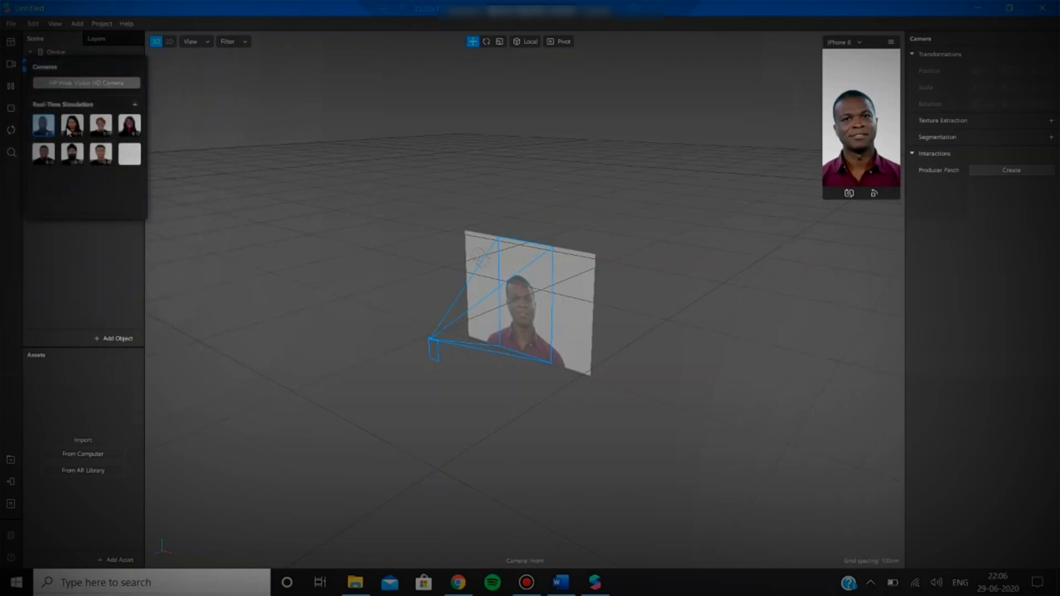
click(71, 125)
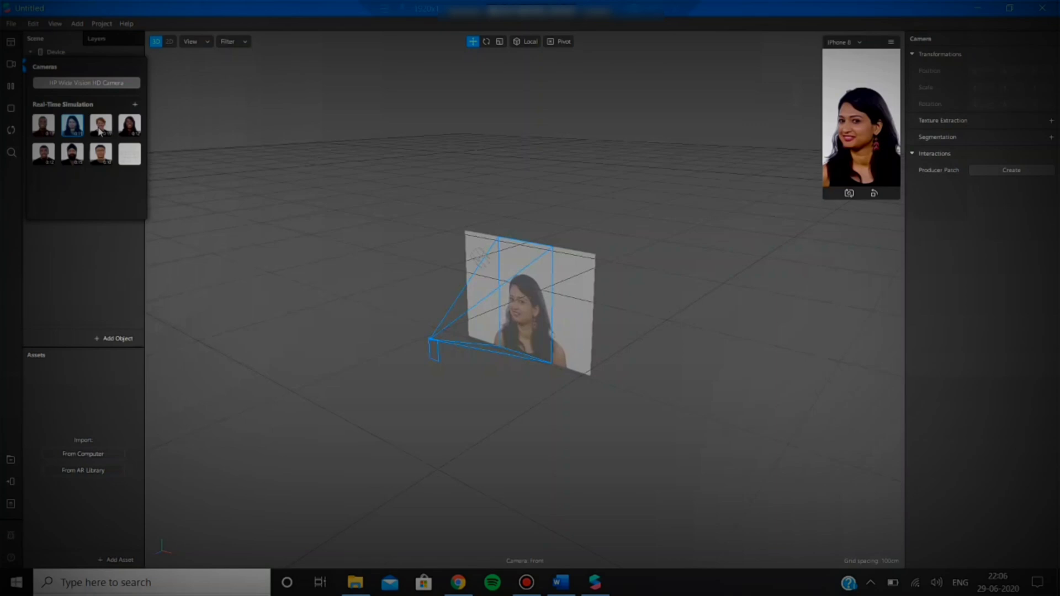
click(130, 124)
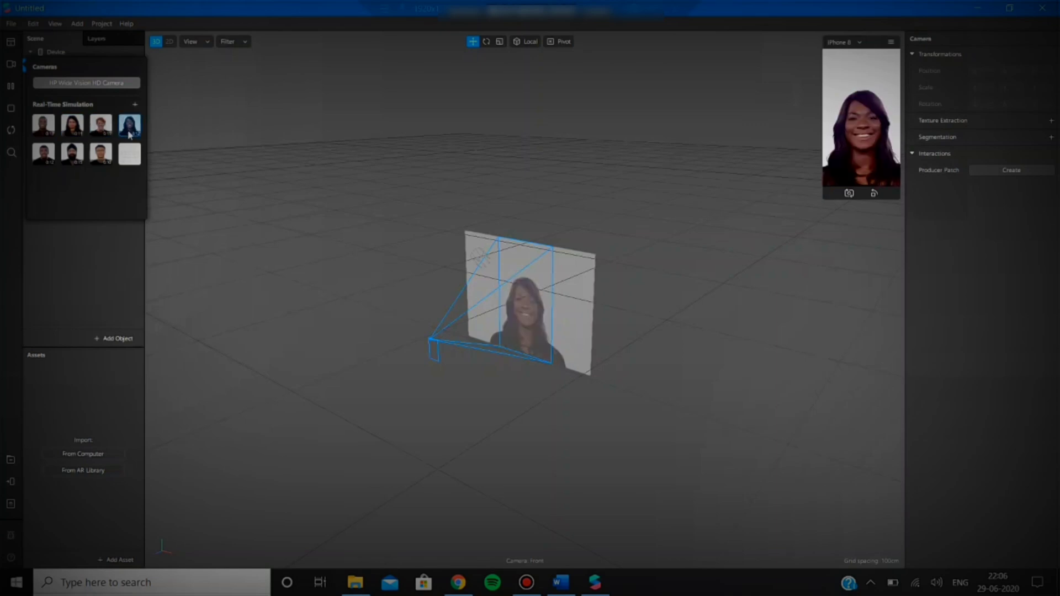
click(45, 154)
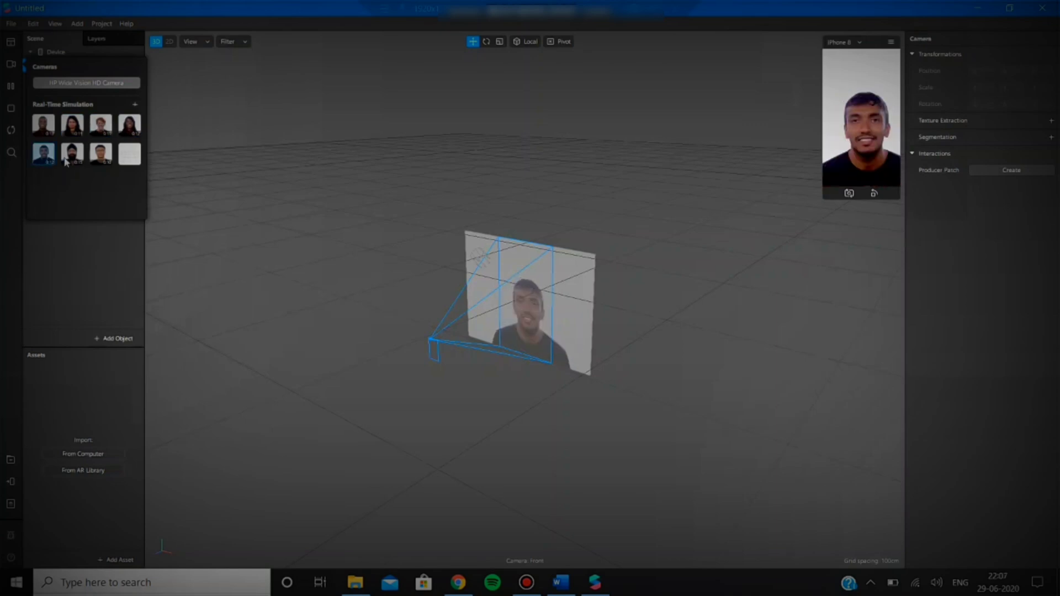
click(73, 154)
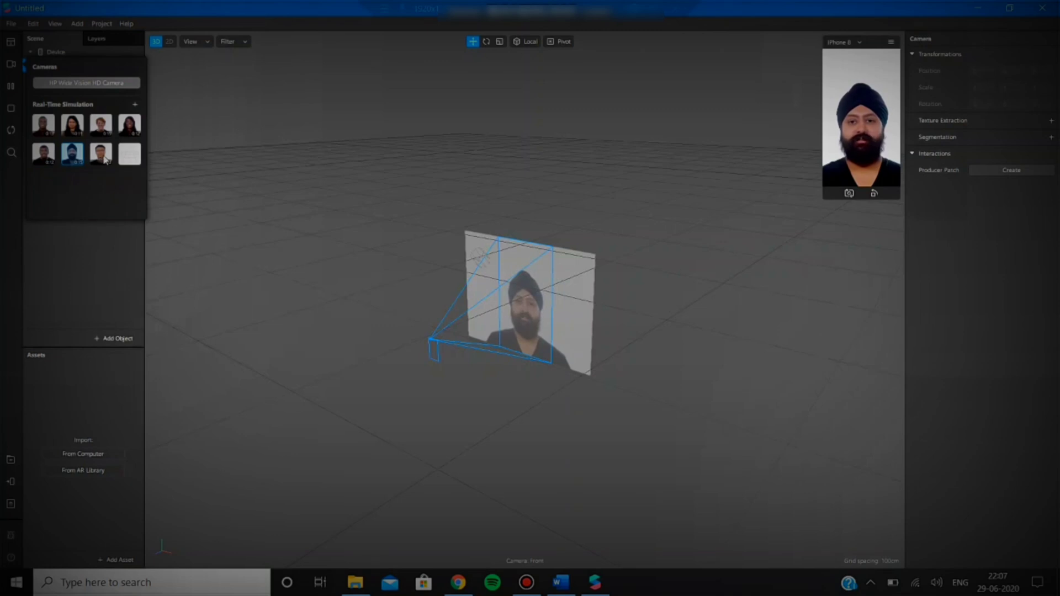
click(101, 153)
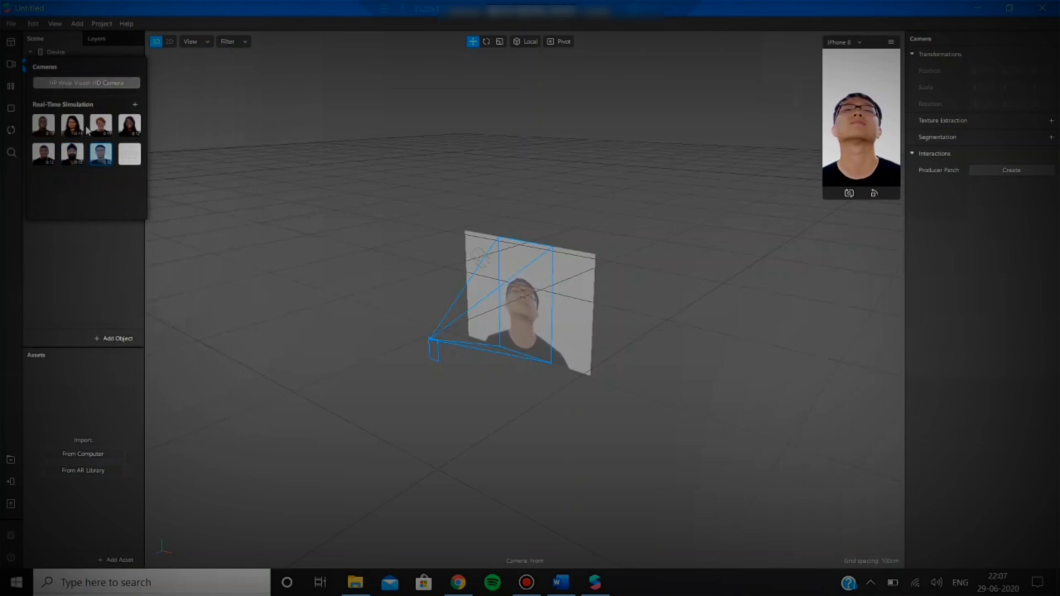
click(72, 126)
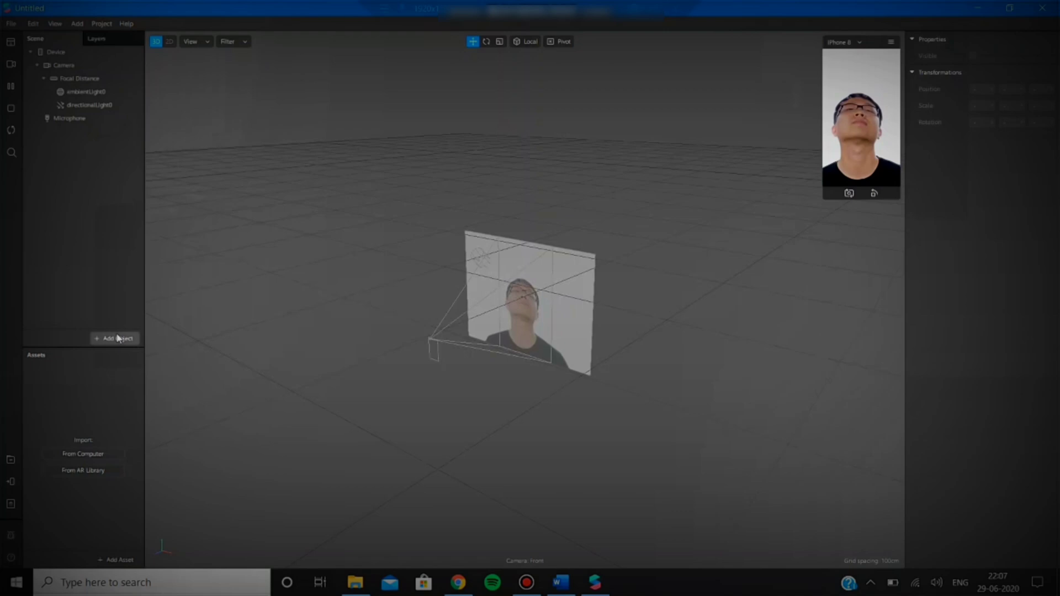
Insert a Face Mesh object, create material0 for faceMesh0, then minimize to the desktop.
click(114, 338)
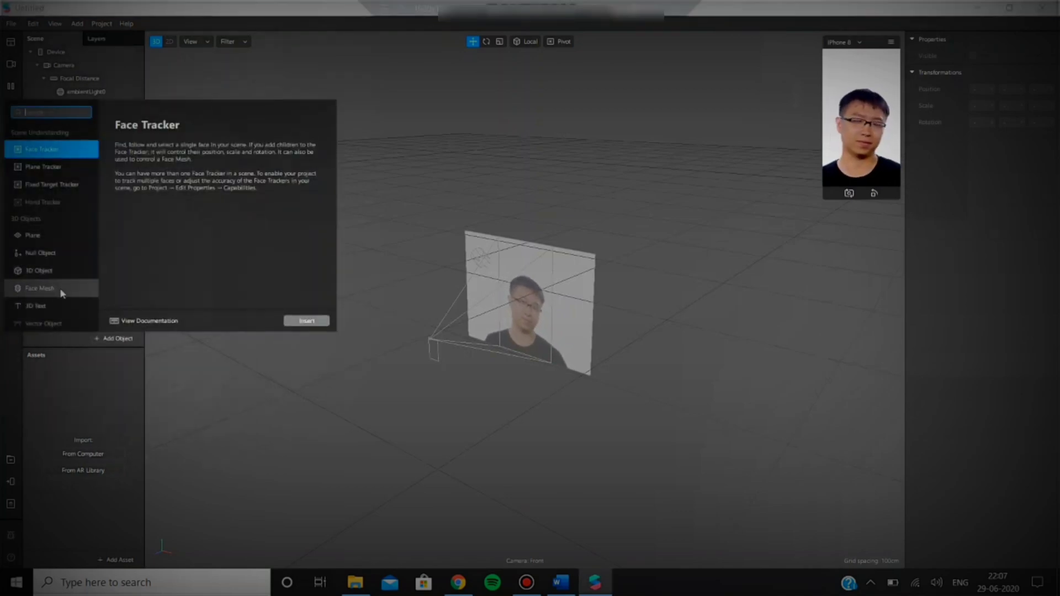
click(37, 288)
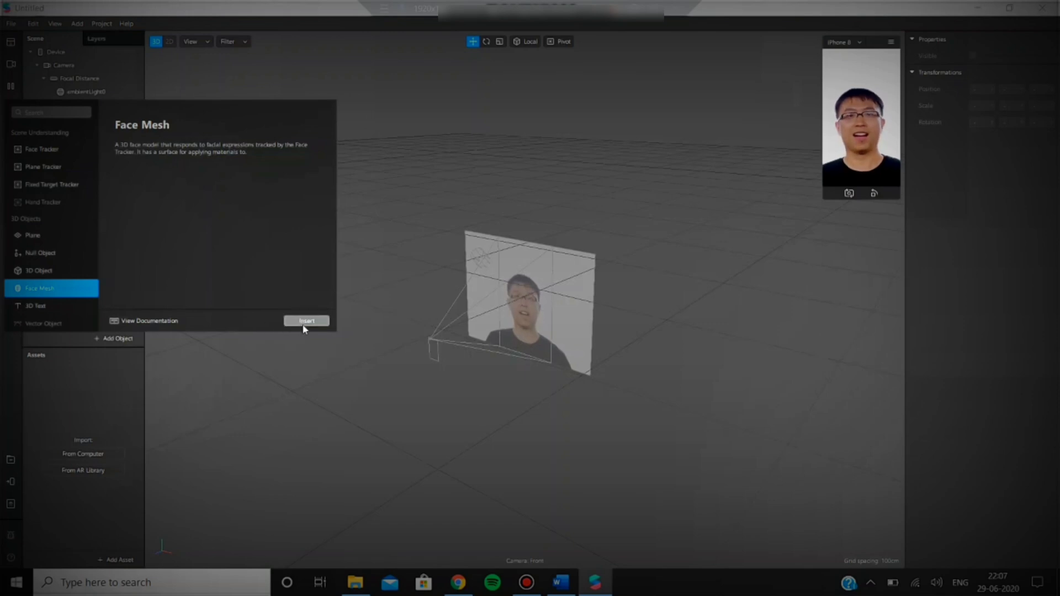
click(307, 321)
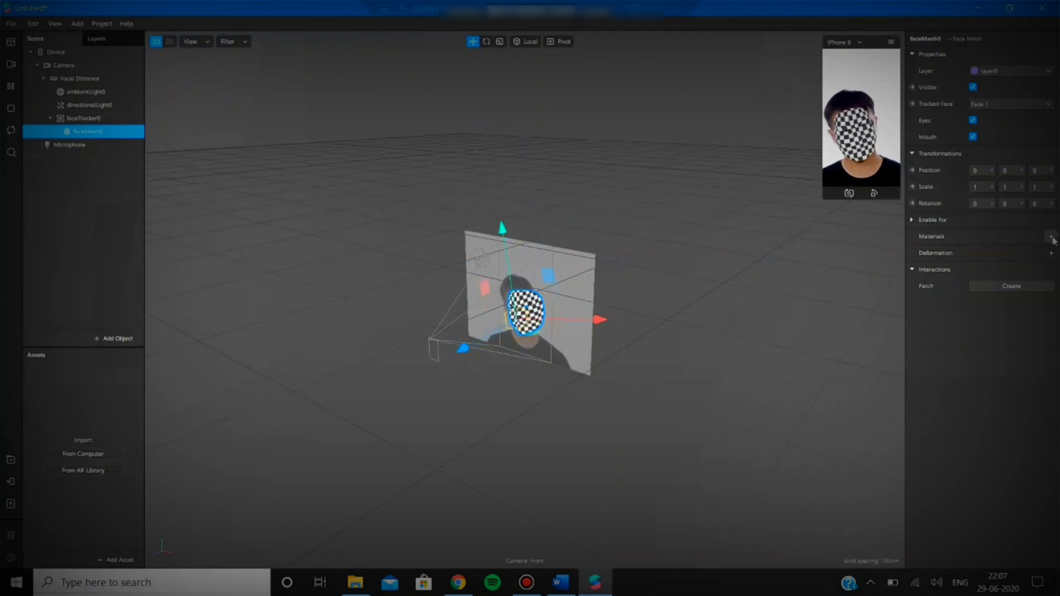
click(1050, 236)
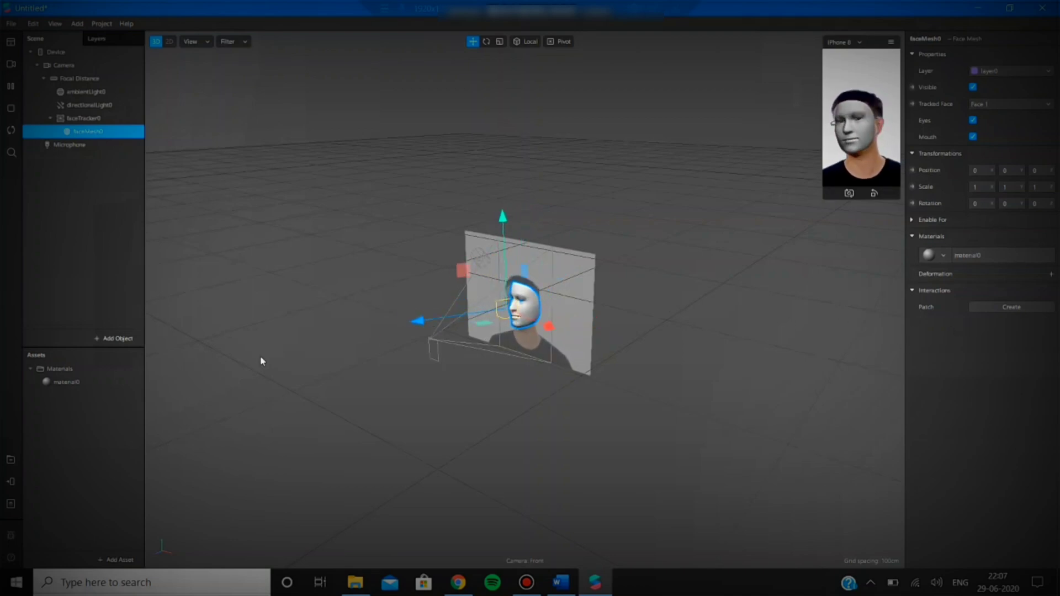
click(63, 383)
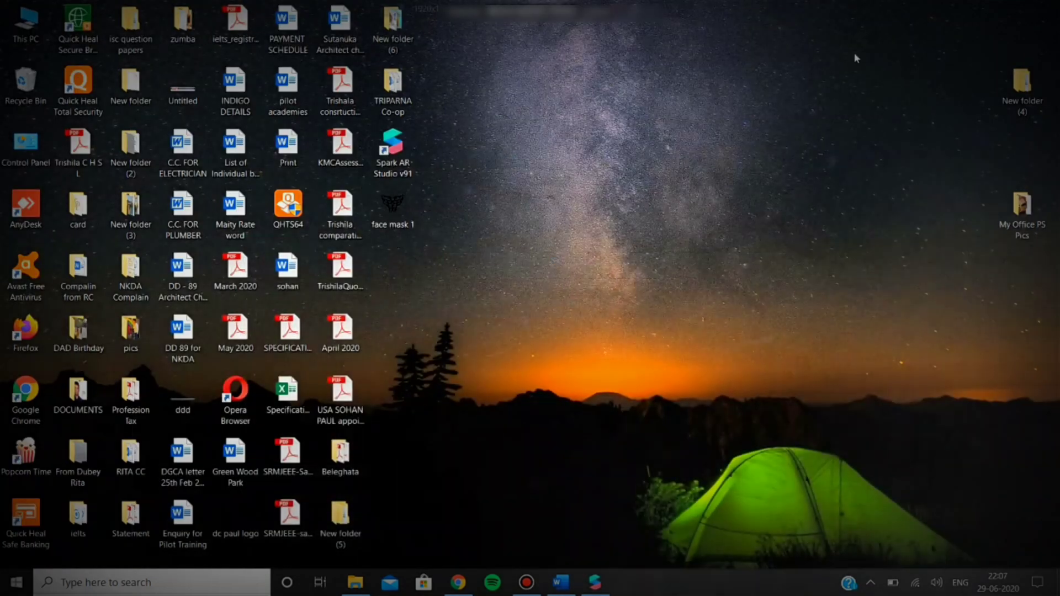
Import the face mask 1 PNG from the desktop into the project's assets.
click(392, 207)
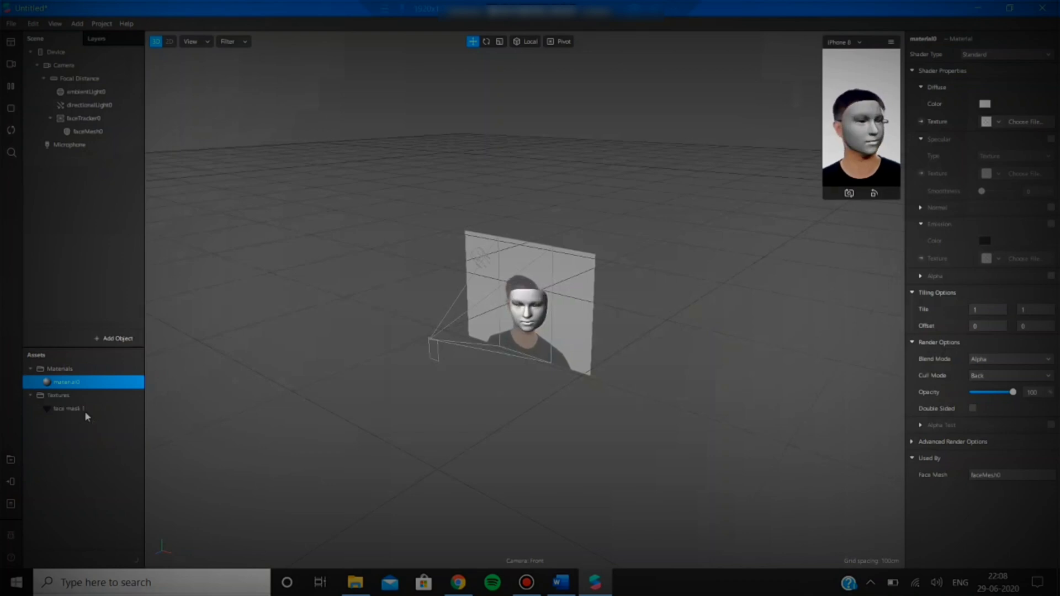
Set material0's Diffuse Texture to face mask 1 so the tribal tattoo shows on the face.
click(66, 408)
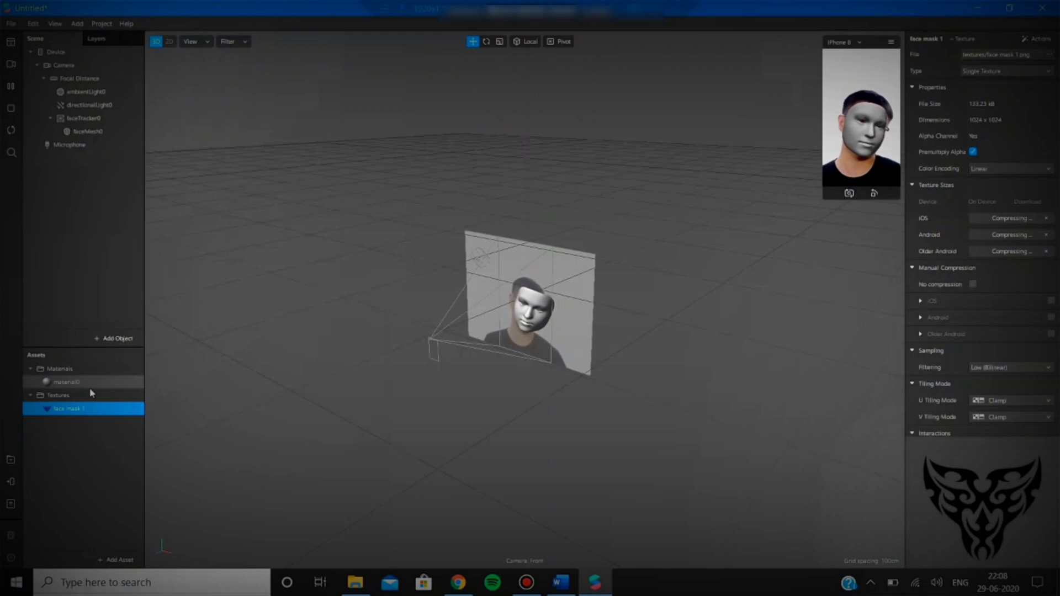
click(64, 382)
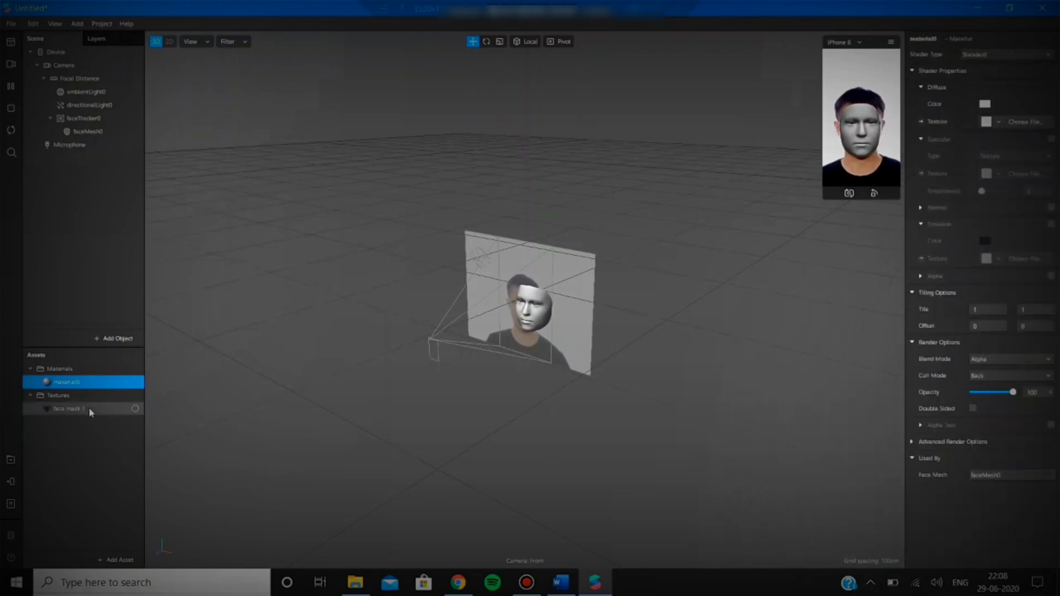
click(67, 408)
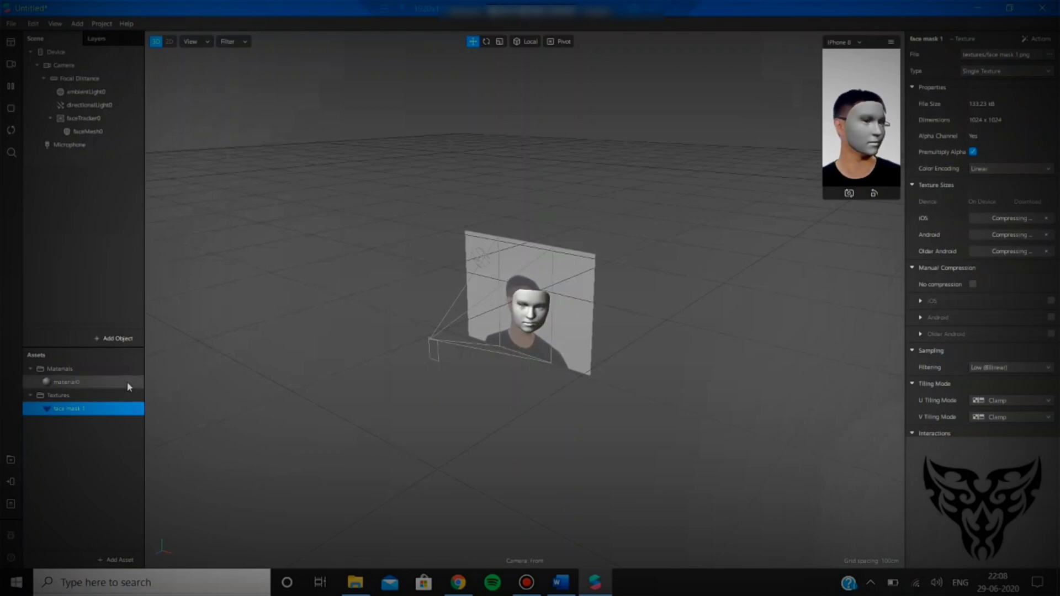
click(65, 382)
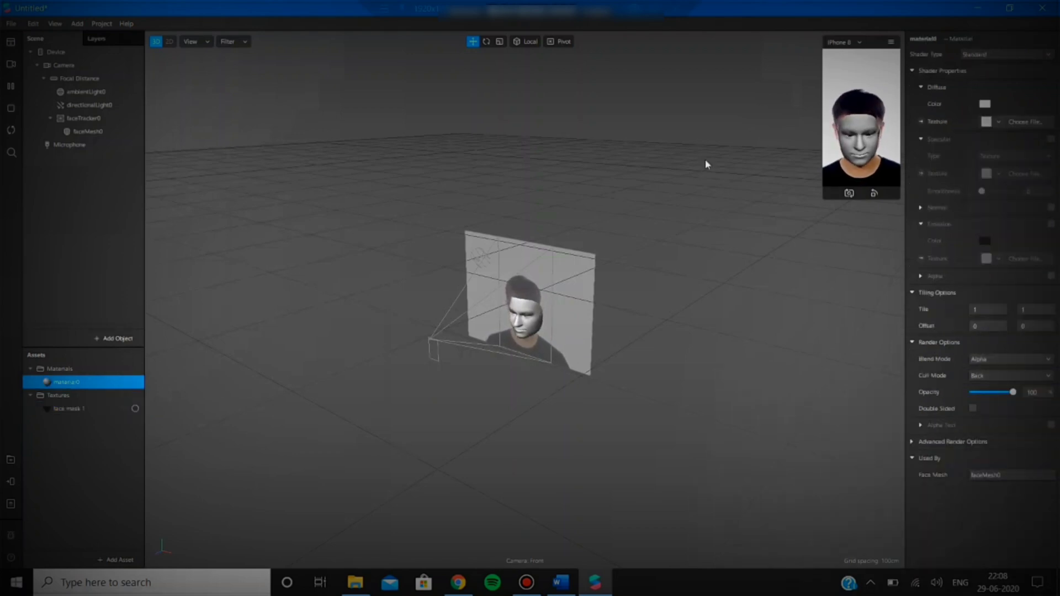
click(998, 121)
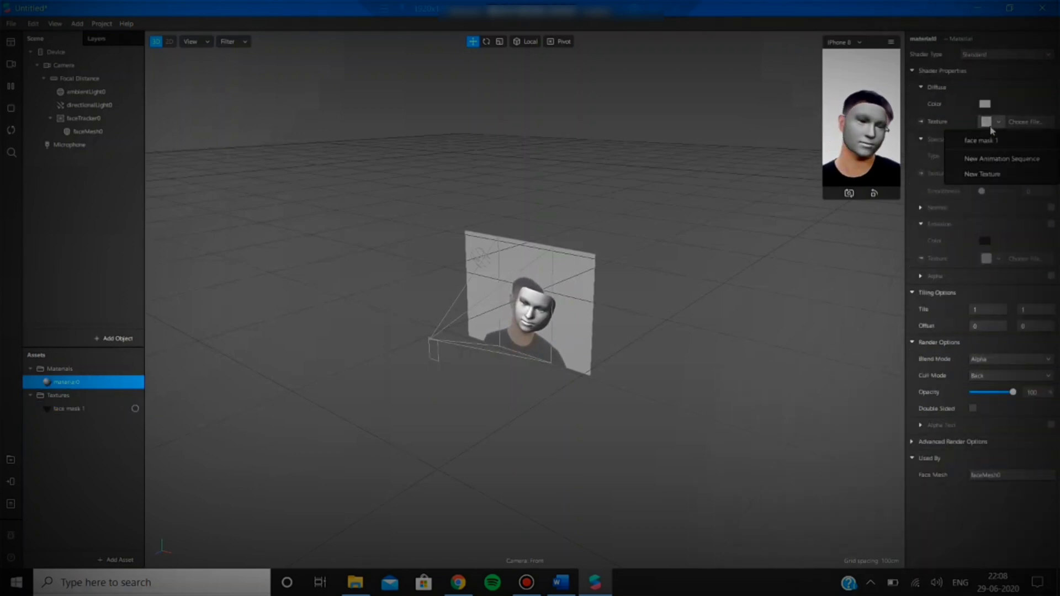
click(980, 140)
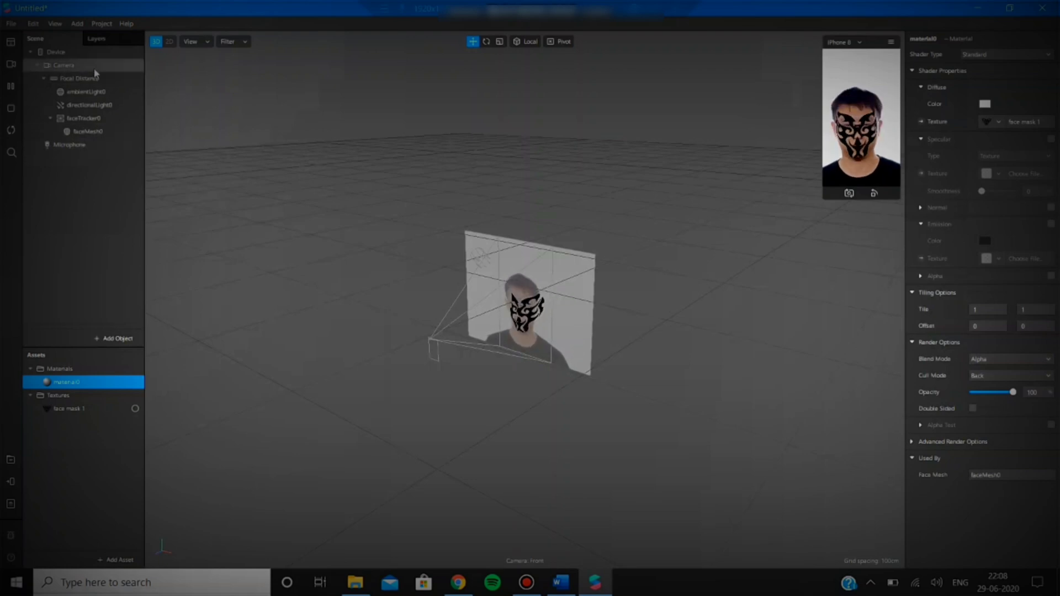
Preview the tattoo on three Real-Time Simulation faces, ending on the man in maroon.
click(62, 65)
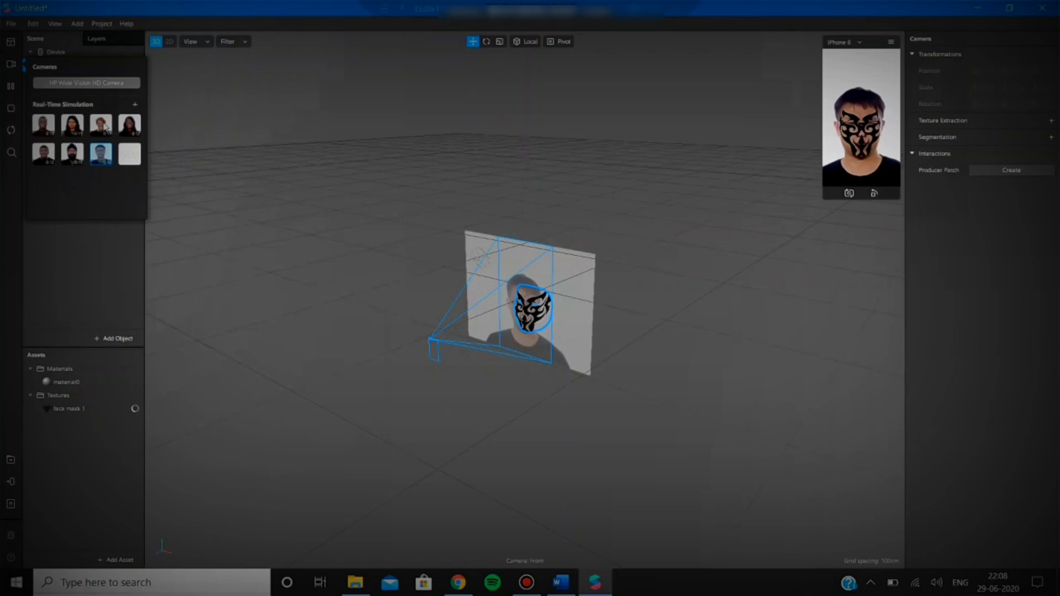
click(101, 125)
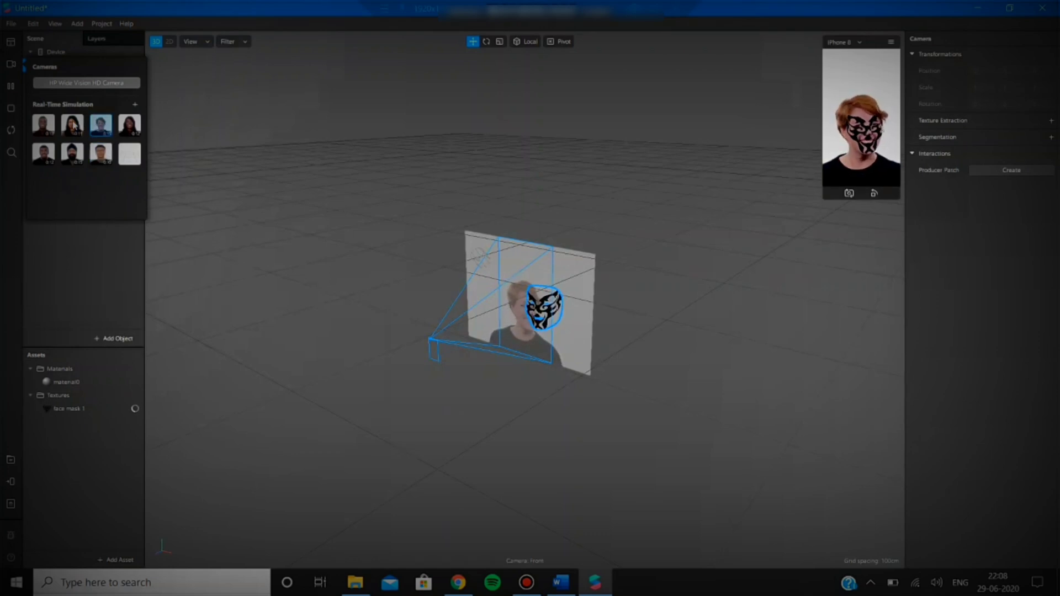
click(71, 125)
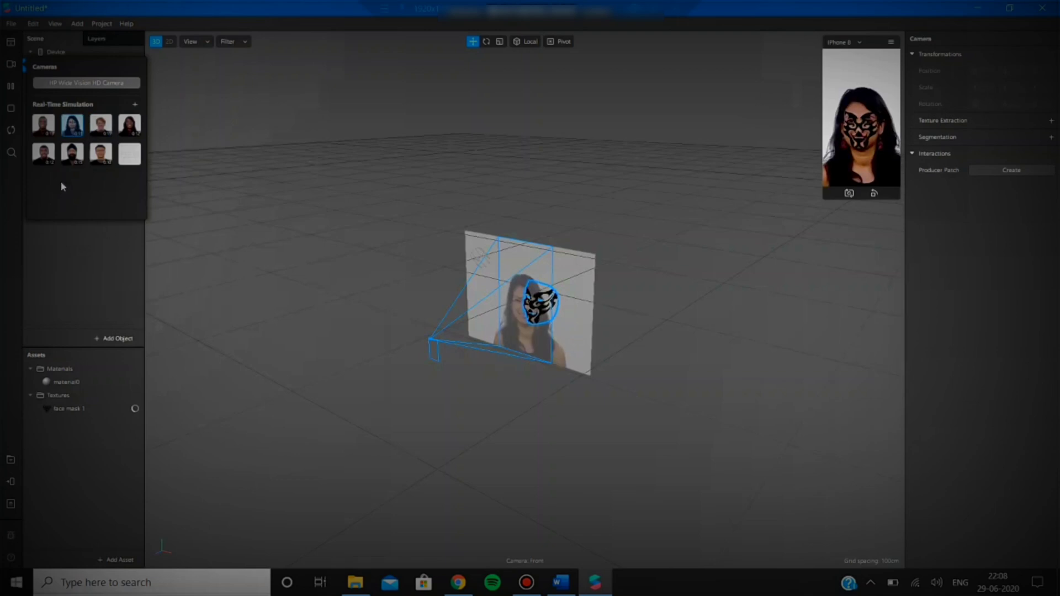
click(43, 126)
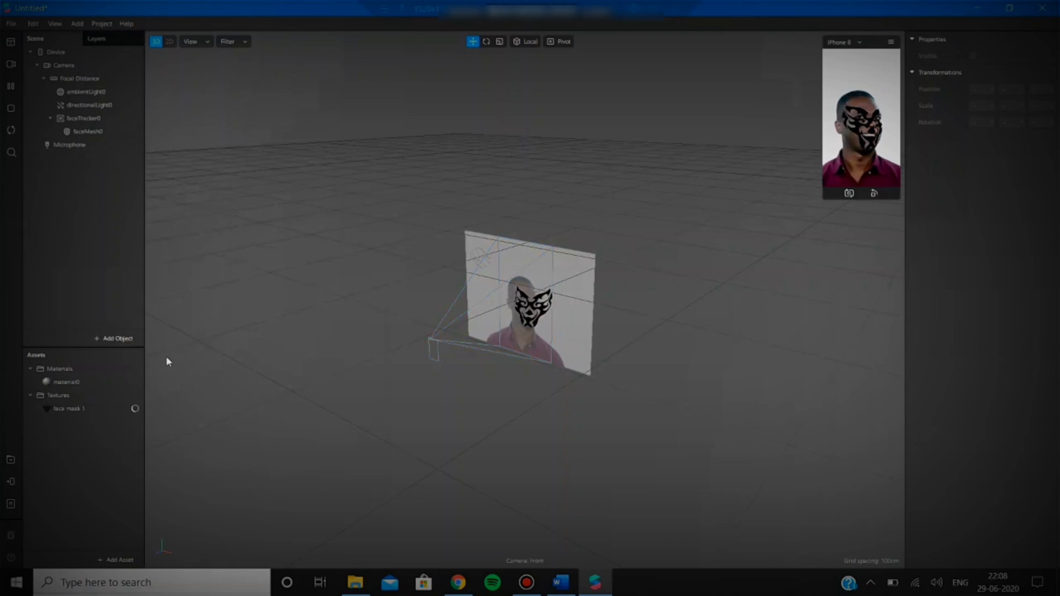
Switch material0's shader type to Retouching.
click(62, 382)
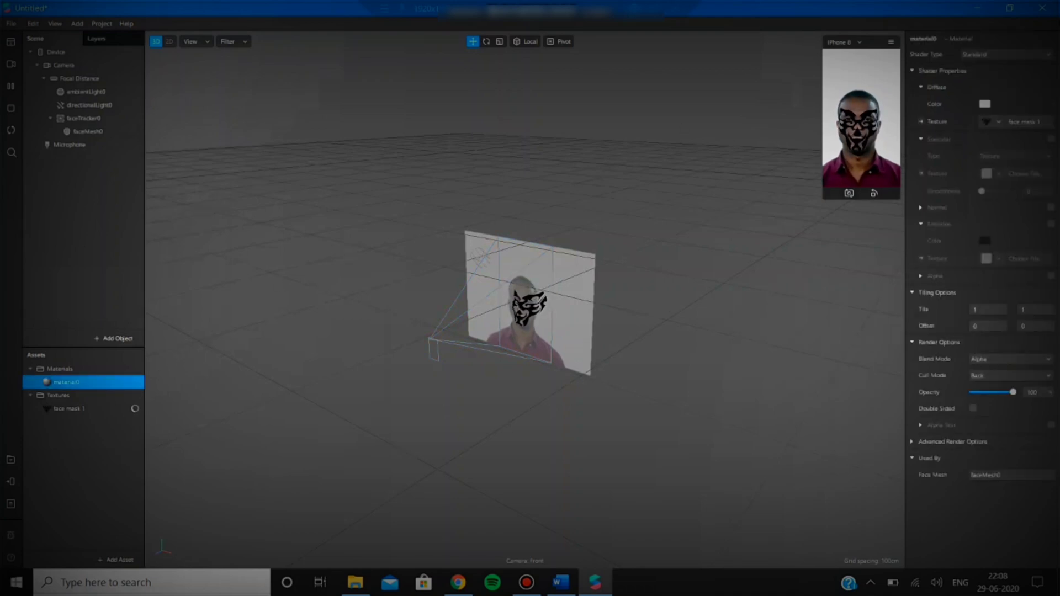
click(1009, 54)
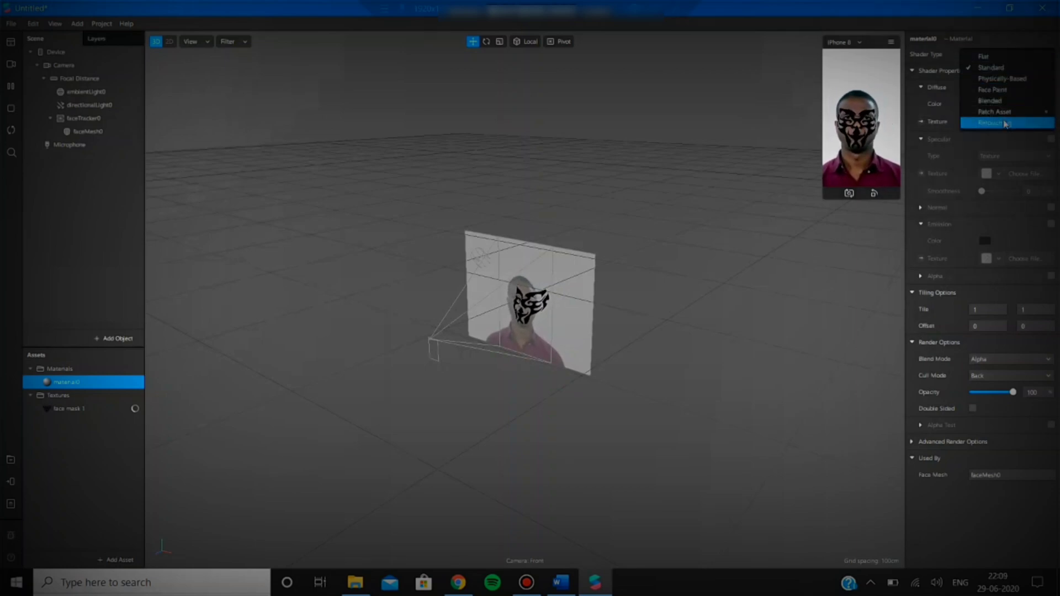
click(998, 122)
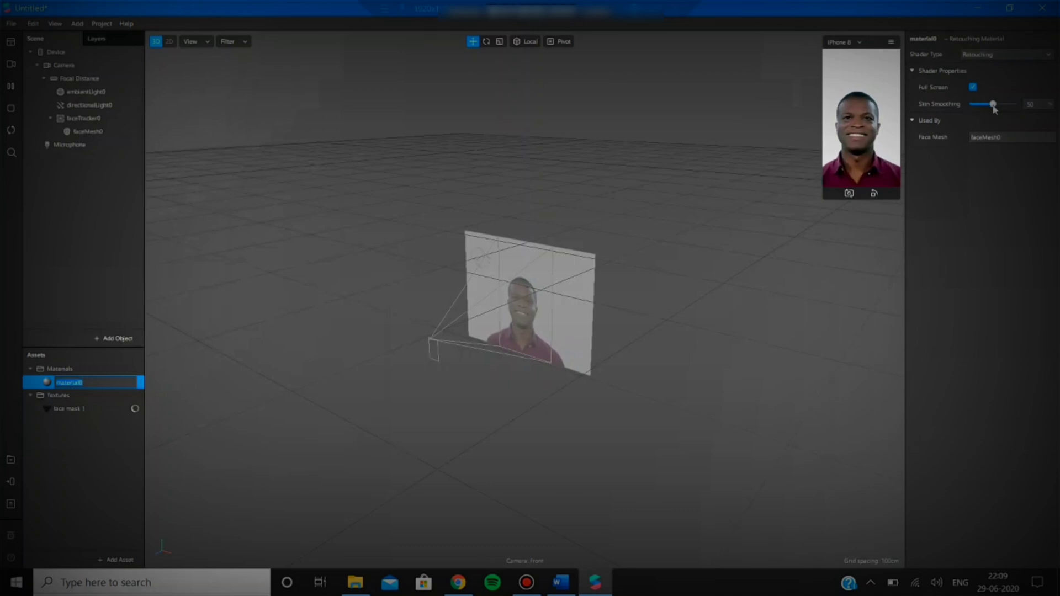
Set Skin Smoothing to a mid-high value and start renaming material0.
drag(993, 104, 1013, 104)
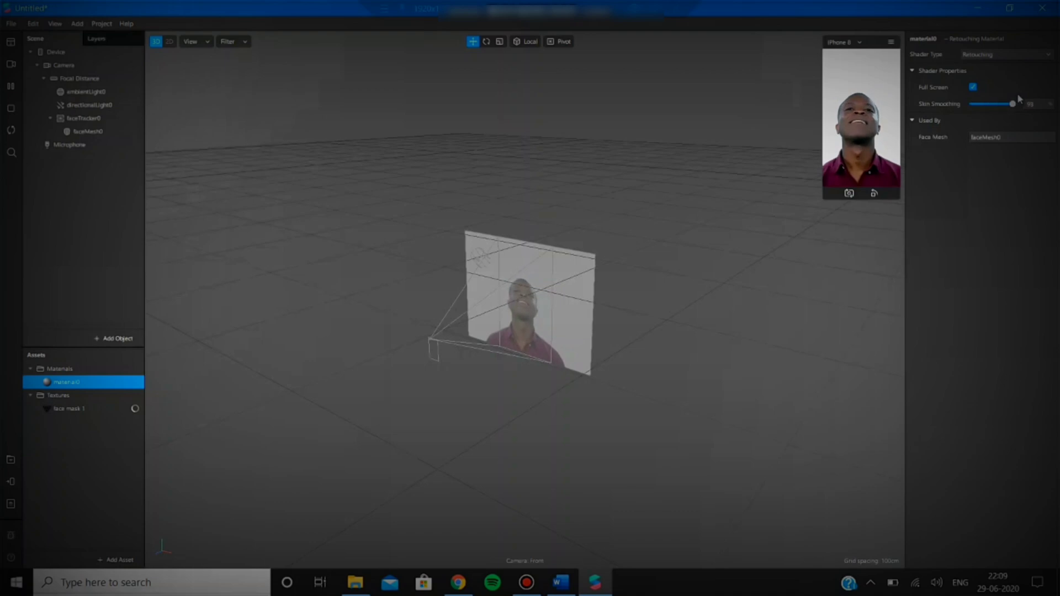
drag(1013, 103, 974, 103)
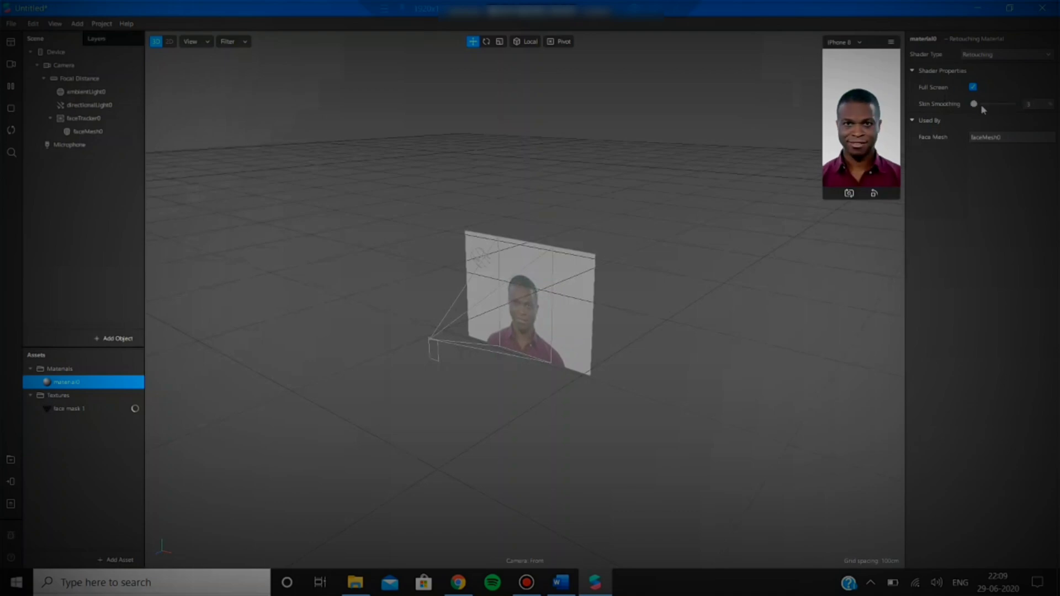
drag(974, 103, 991, 103)
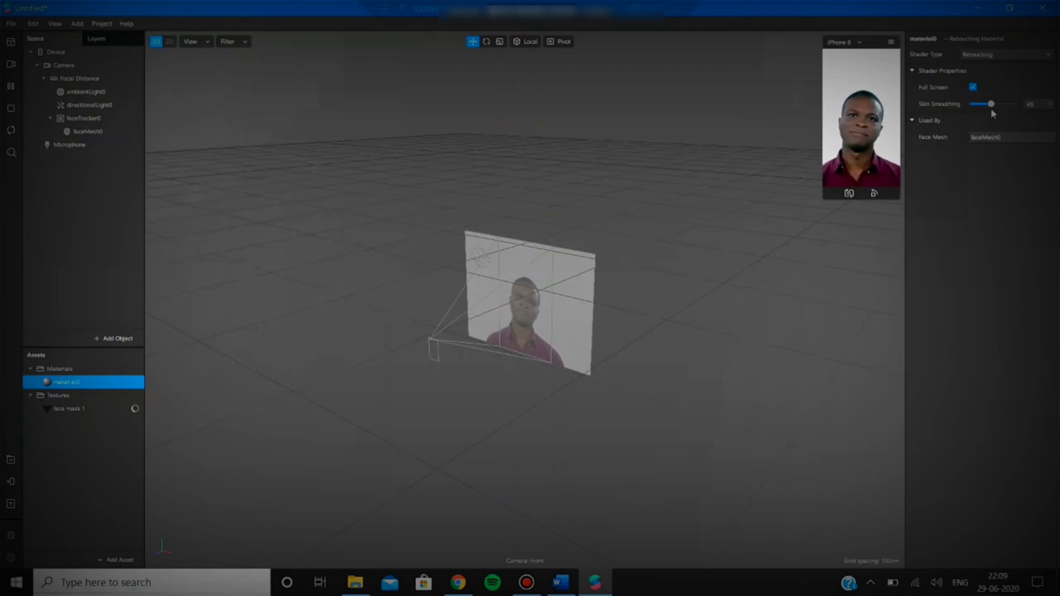
drag(991, 103, 999, 103)
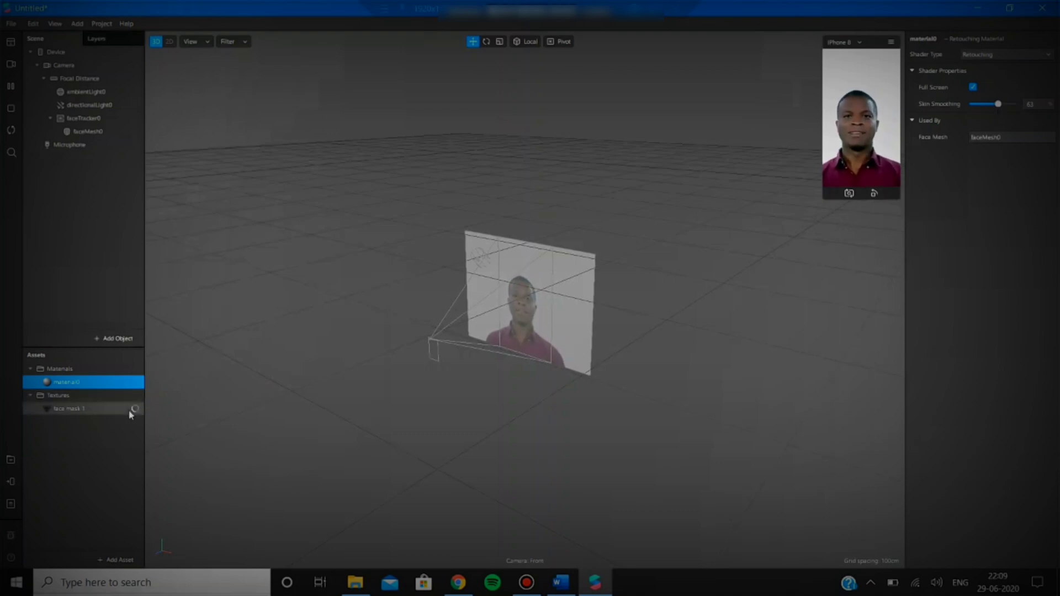
double_click(66, 381)
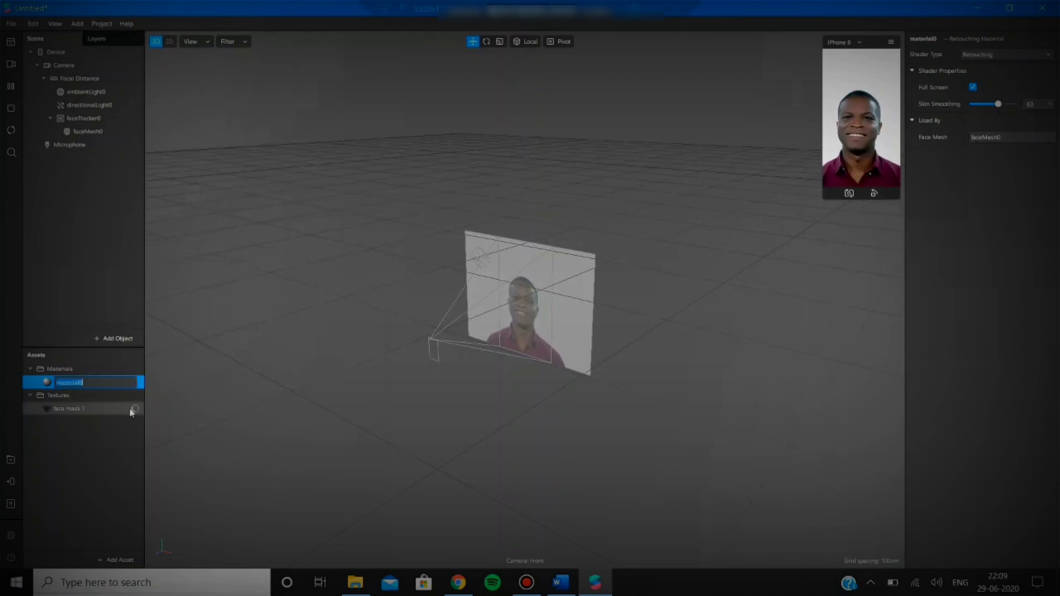
Enable No compression for the face mask 1 texture under Manual Compression.
click(71, 408)
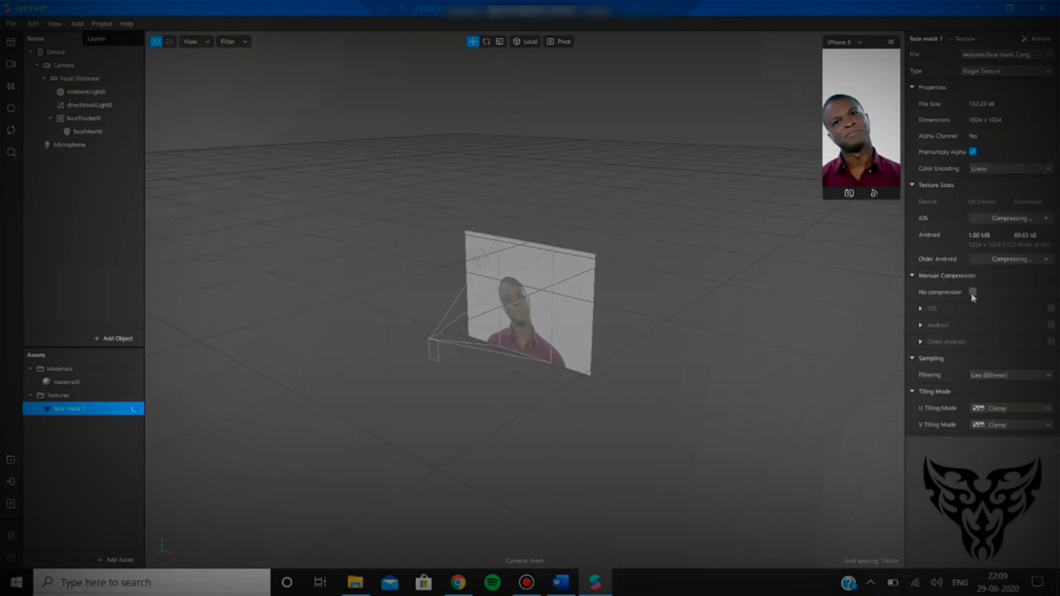
click(973, 292)
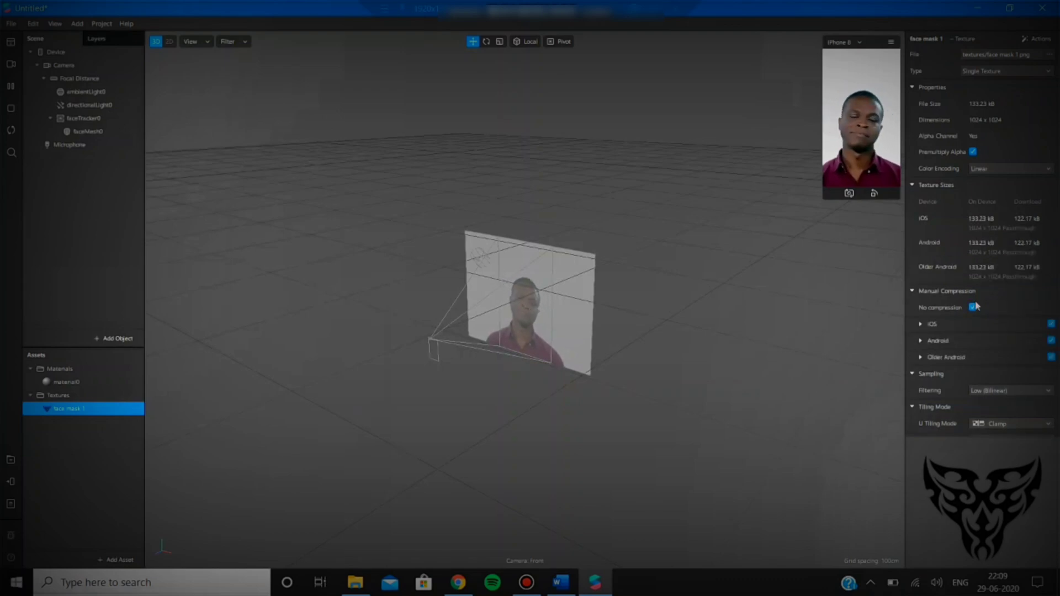
mouse_move(78, 267)
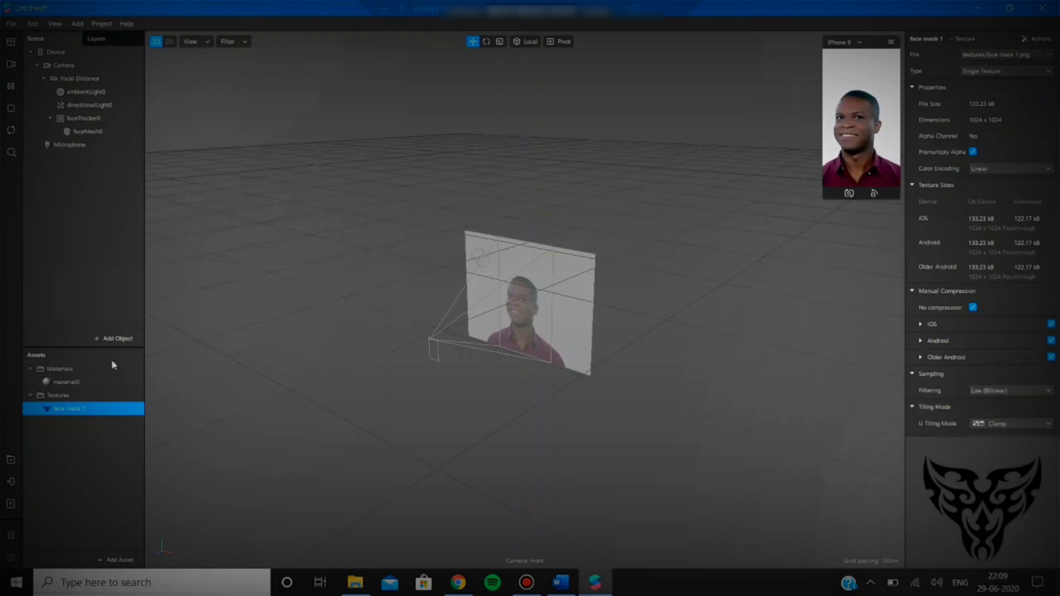
Set material0 to the Standard shader with face mask 1 as its Diffuse Texture.
click(65, 382)
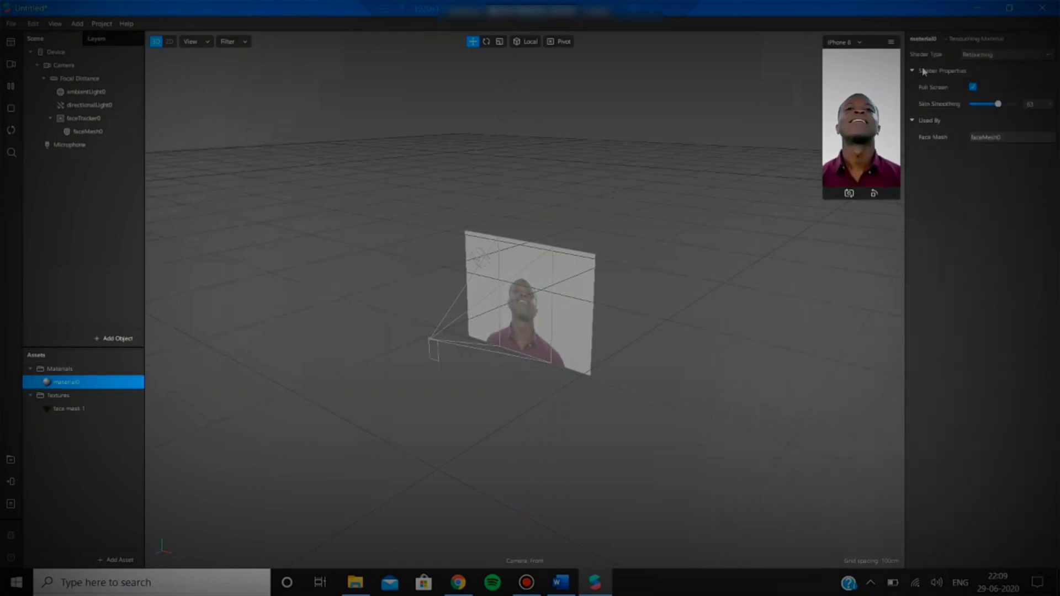
click(1007, 55)
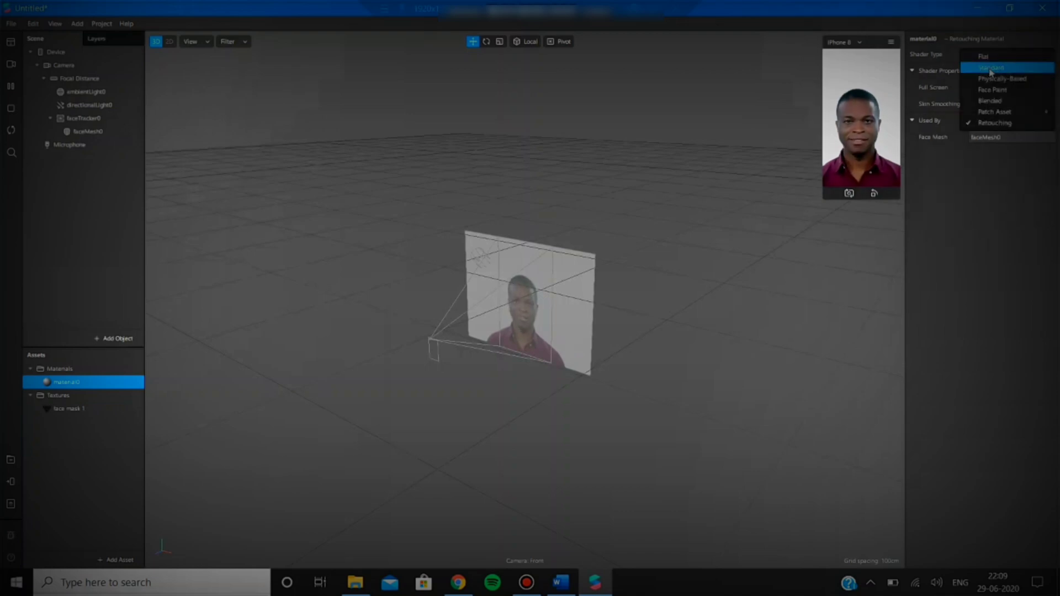
click(990, 68)
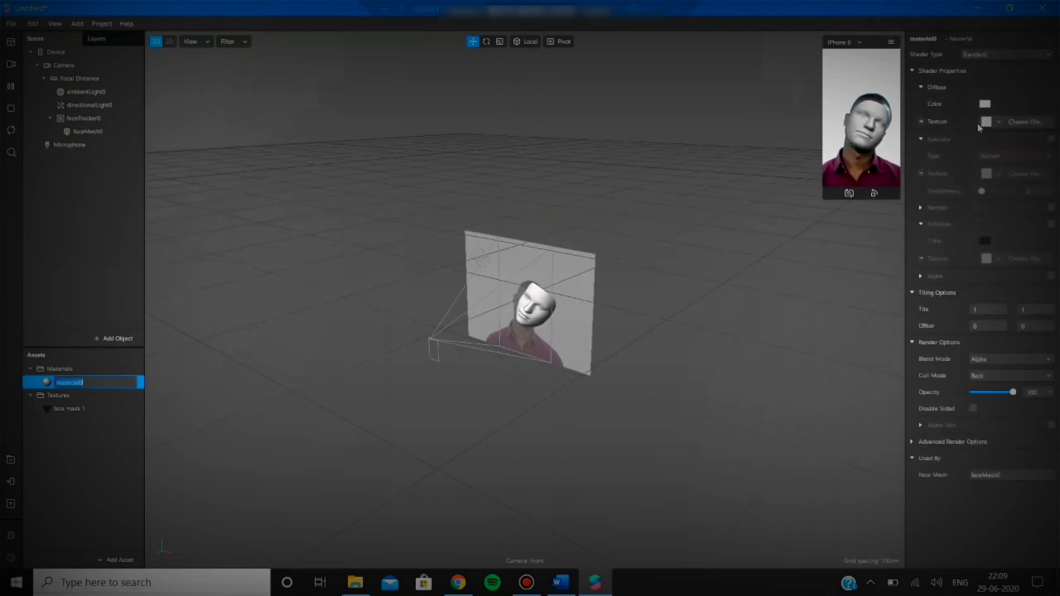
click(999, 121)
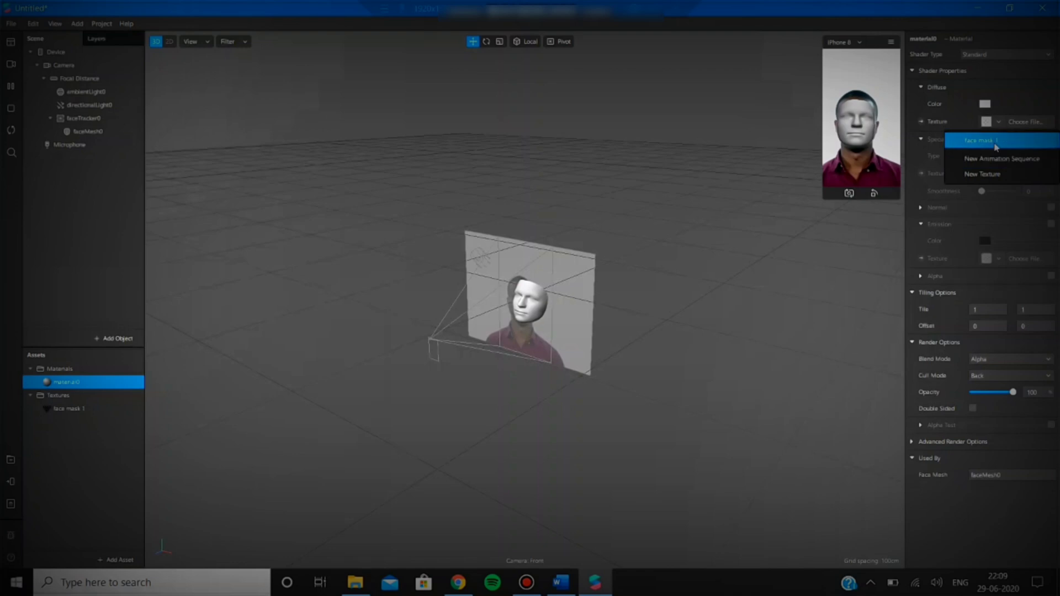
click(978, 140)
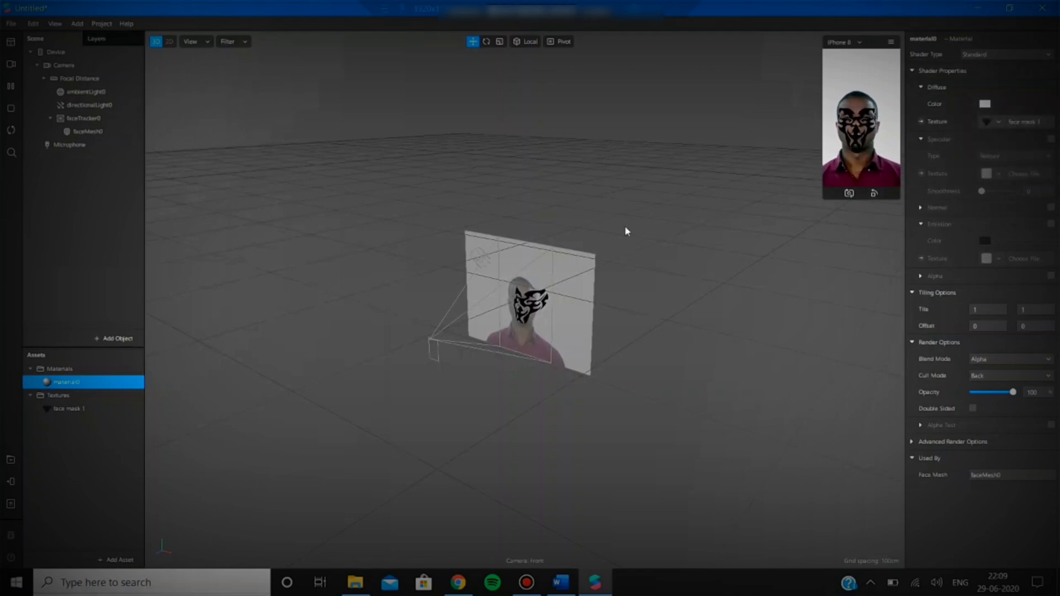
mouse_move(10, 481)
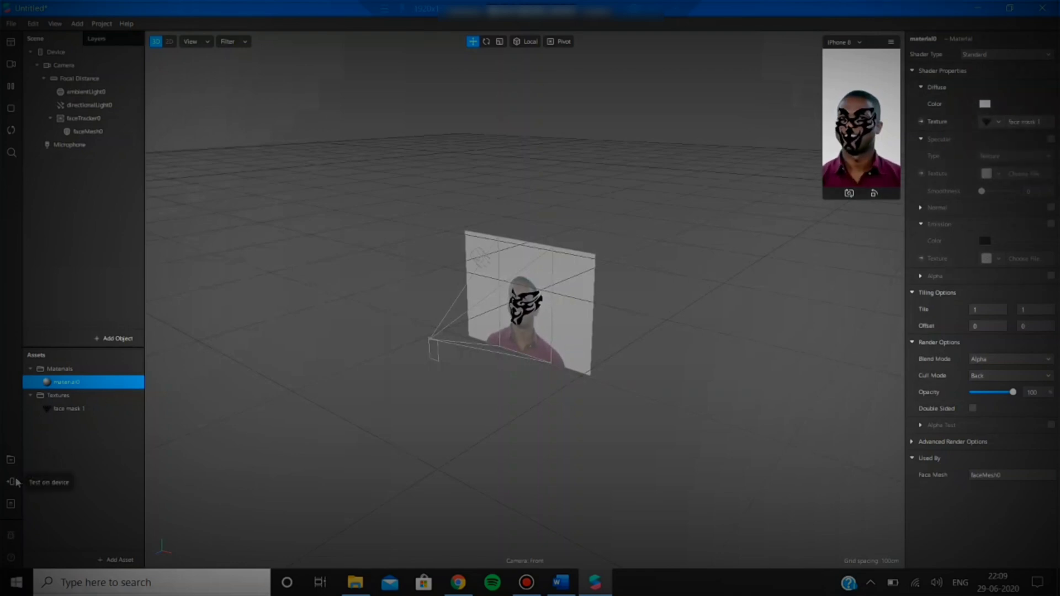
click(9, 482)
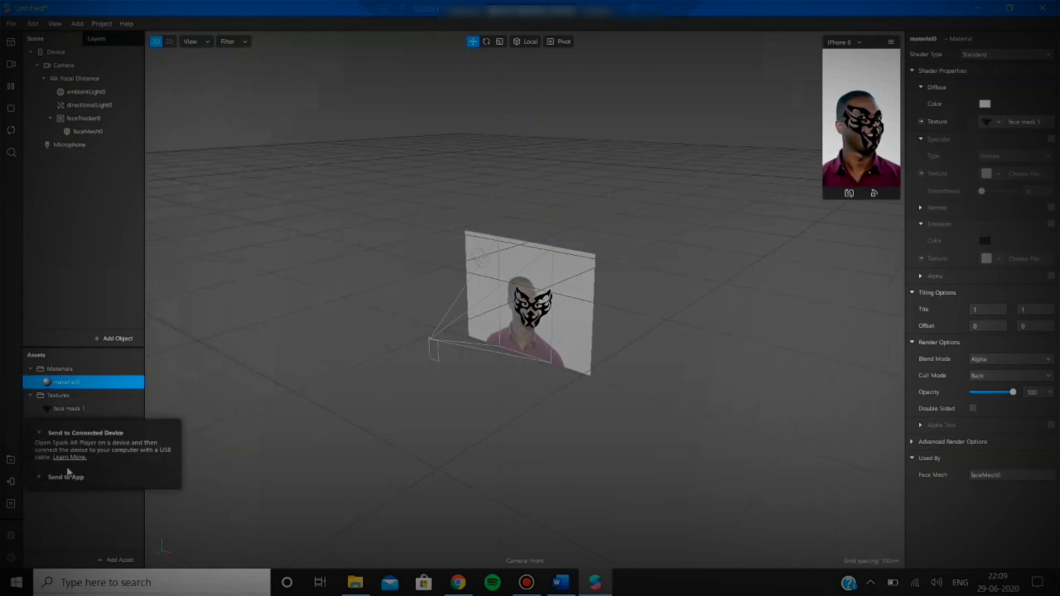
click(66, 477)
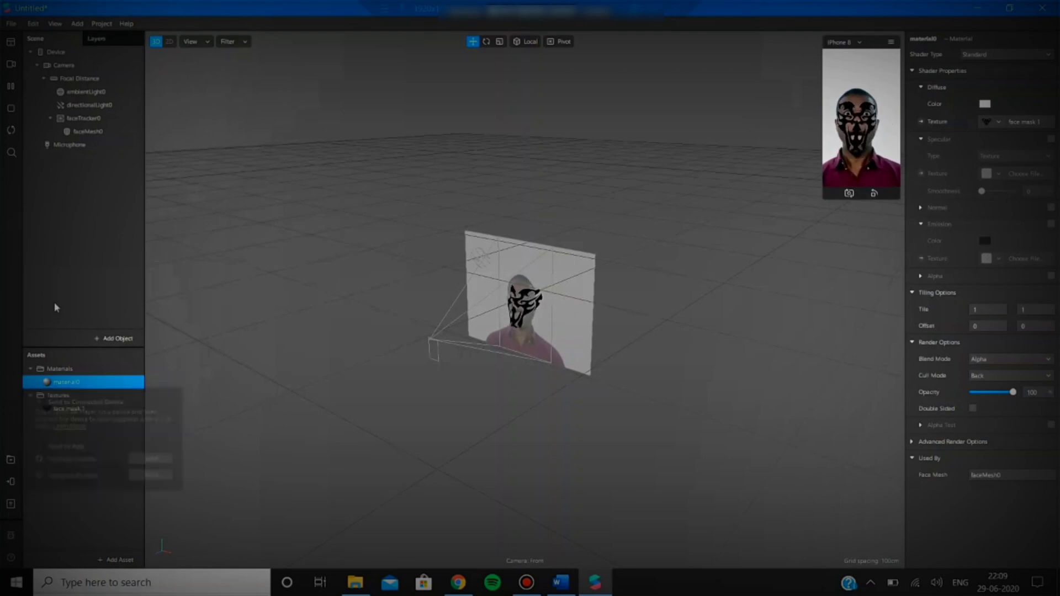
Bring up the Export & Upload Effect window via File > Export and Upload.
click(8, 24)
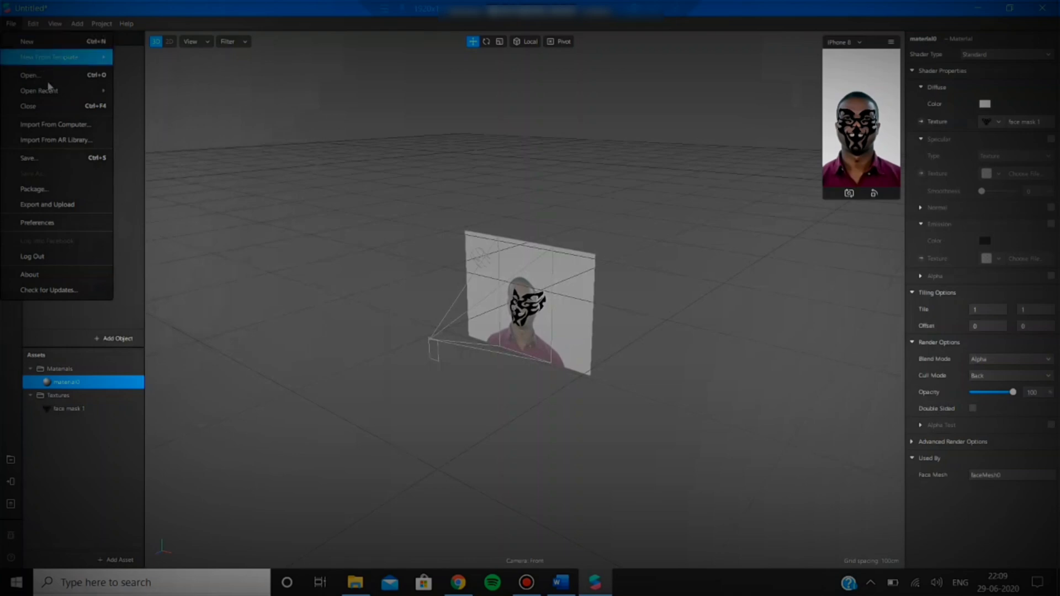
mouse_move(56, 205)
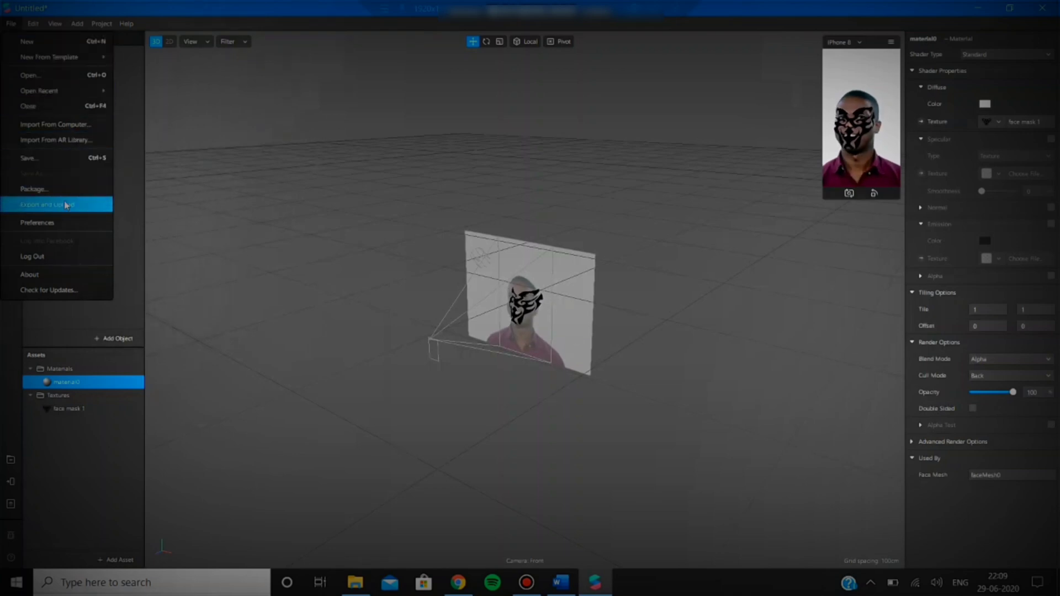
click(49, 204)
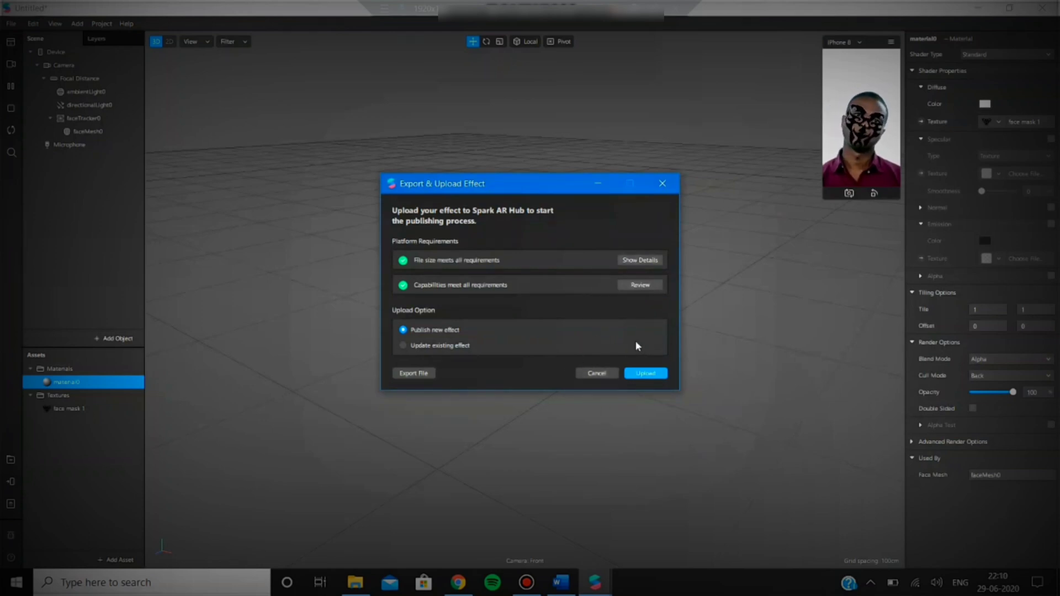
mouse_move(633, 344)
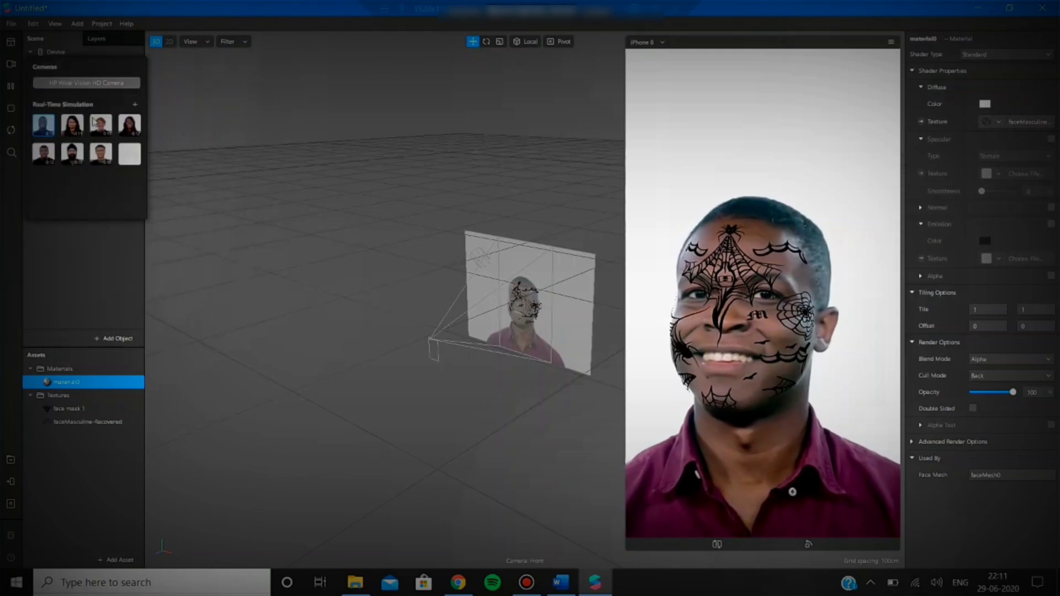
Preview on another simulated face and set material0's Diffuse Texture back to face mask 1.
click(100, 126)
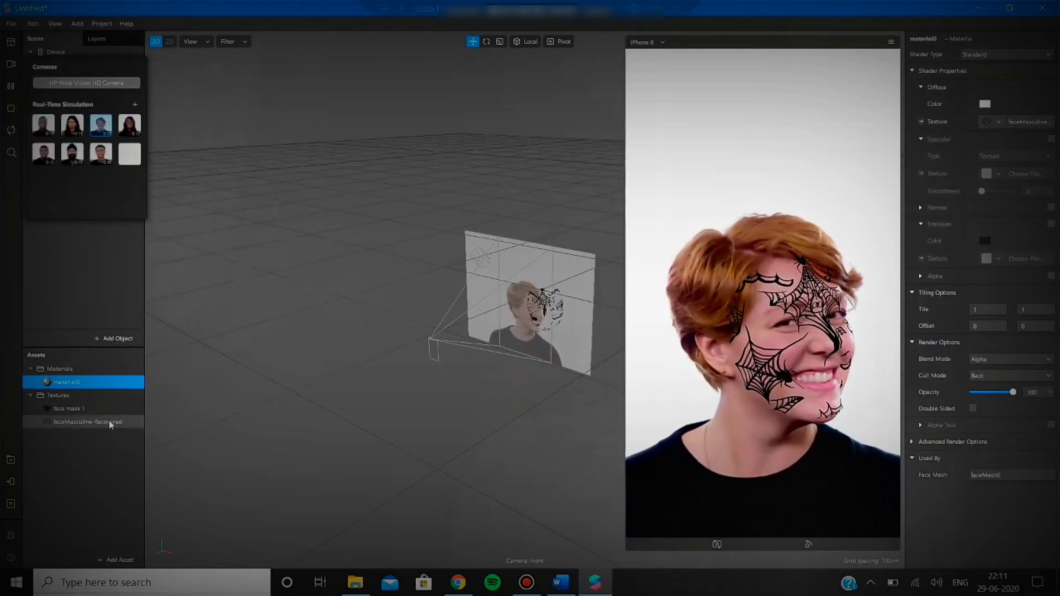
click(66, 409)
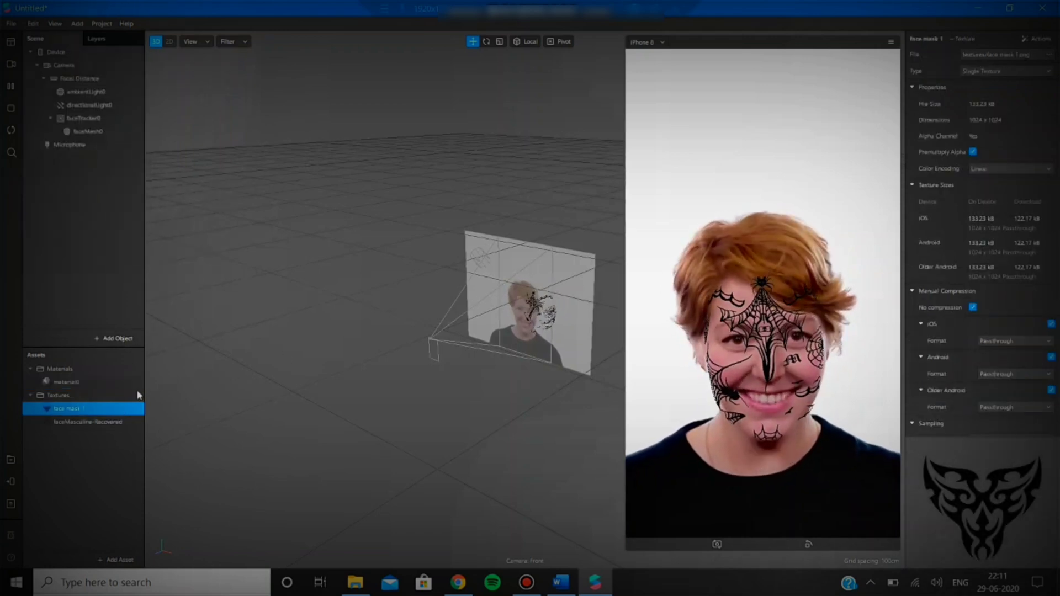
click(61, 382)
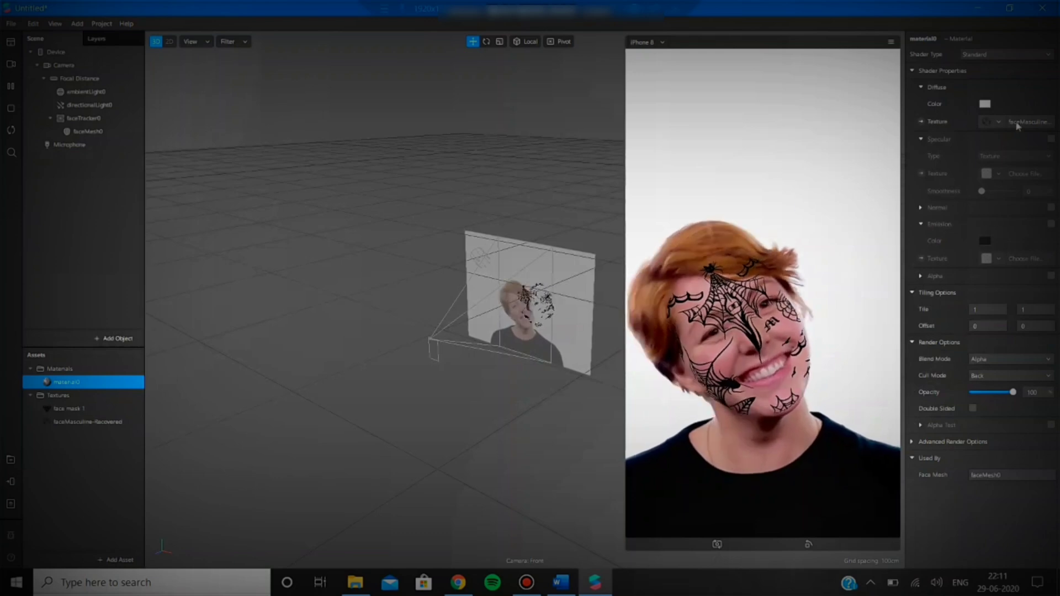
click(1001, 122)
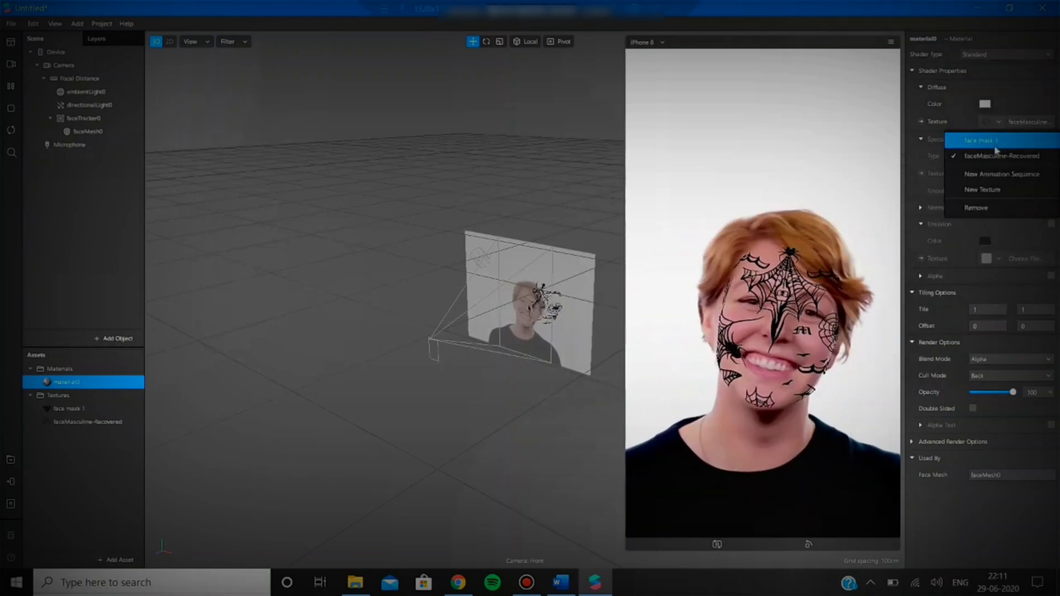
click(988, 140)
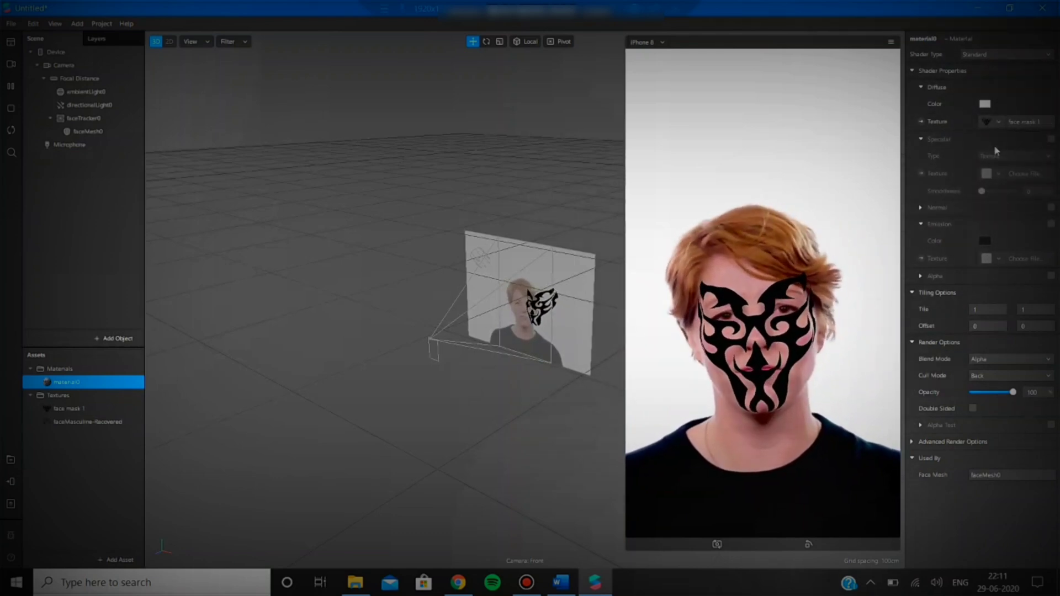